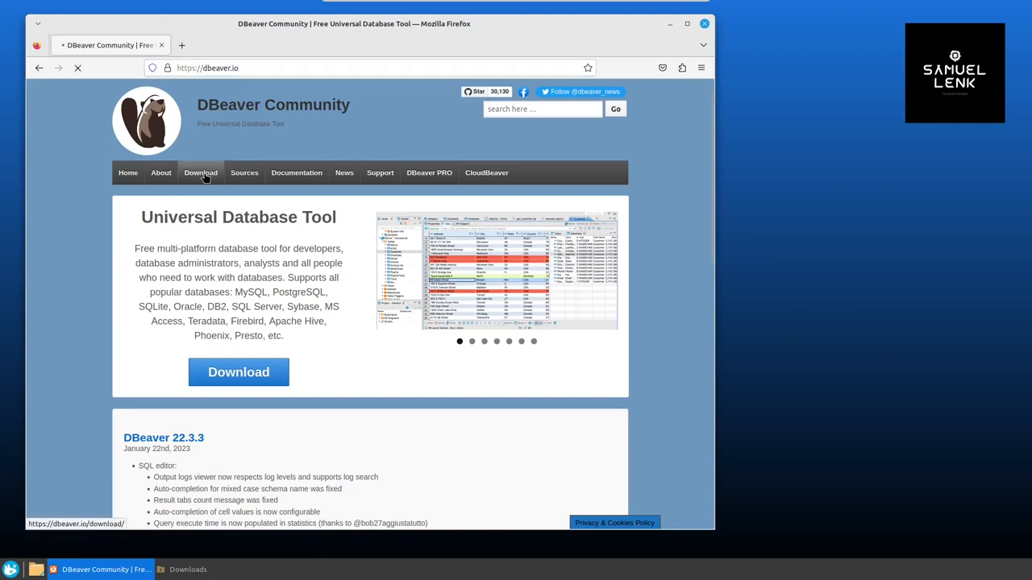
Step: Download the DBeaver Community Linux Debian package from dbeaver.io's download page
{"action": "left_click", "coordinate": [200, 173]}
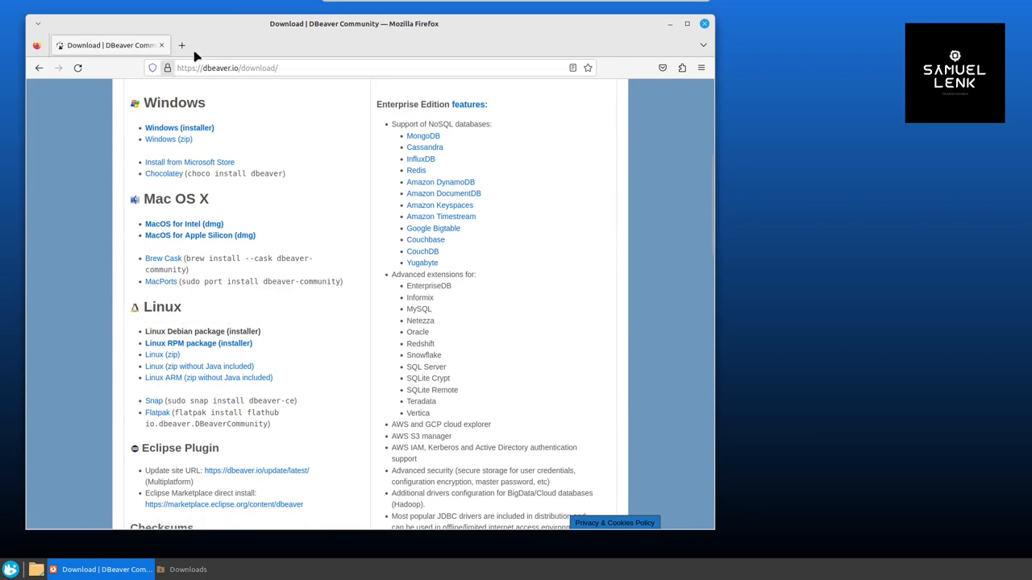
{"action": "left_click", "coordinate": [703, 24]}
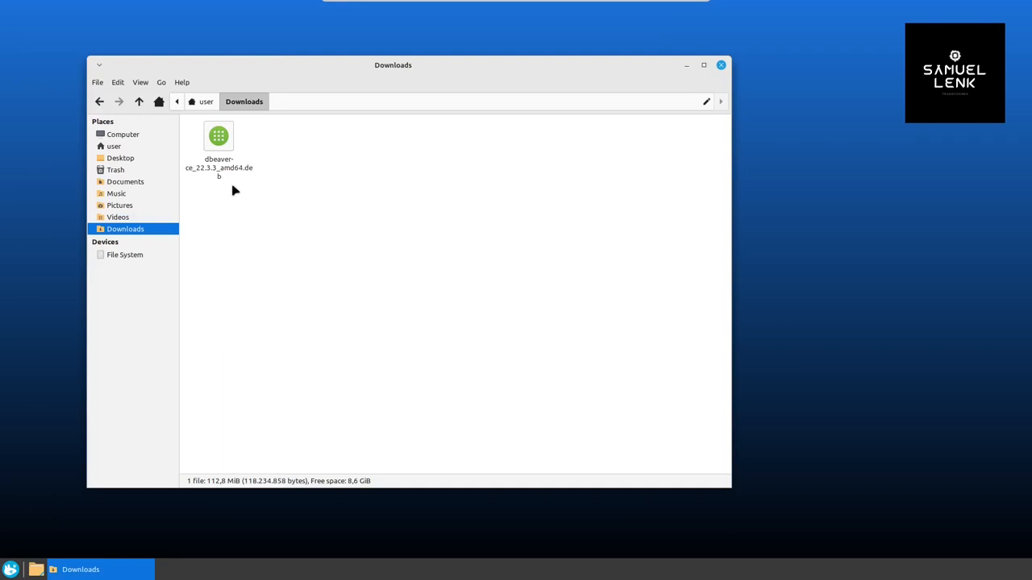
Step: Check the downloaded dbeaver-ce .deb in Downloads and hide Thunar
{"action": "left_click", "coordinate": [219, 145]}
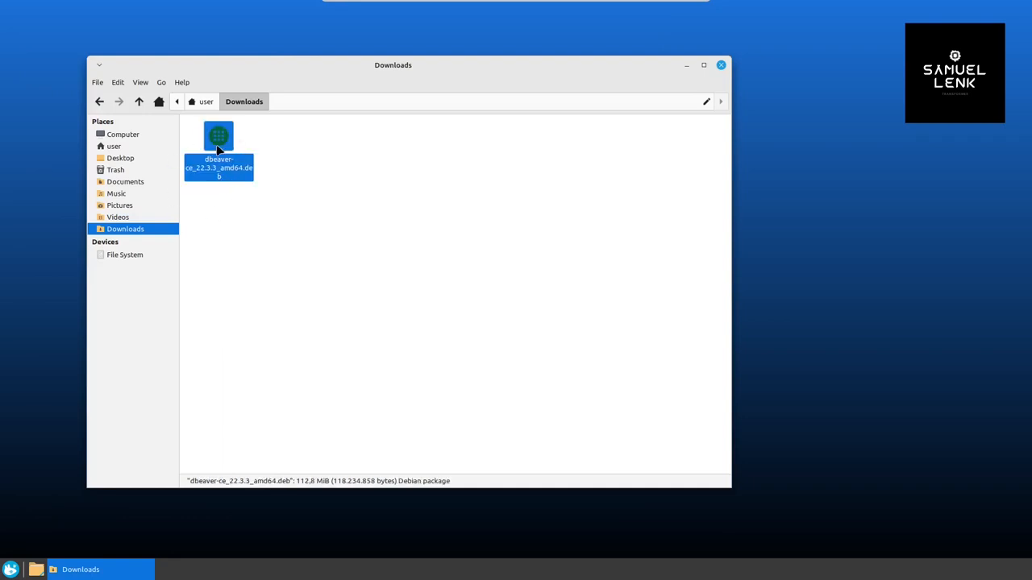
{"action": "mouse_move", "coordinate": [387, 122]}
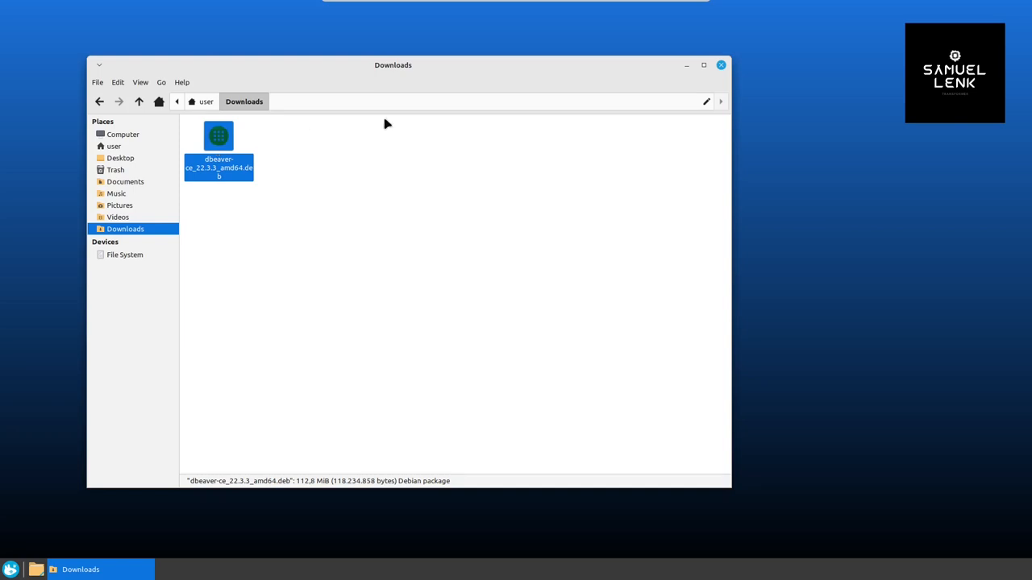
{"action": "left_click", "coordinate": [11, 569]}
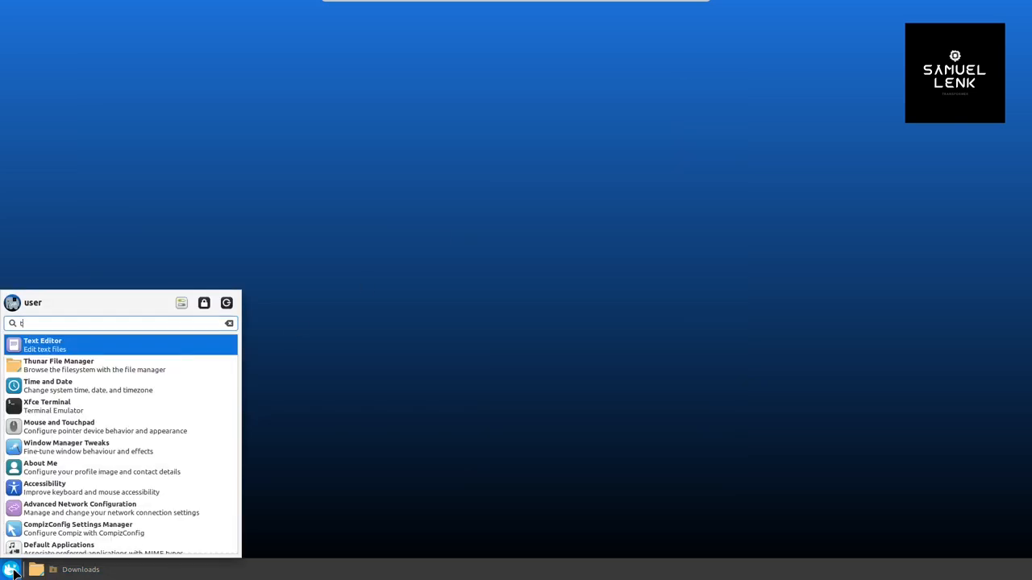
Step: Refresh the package lists in a terminal with sudo apt update
{"action": "left_click", "coordinate": [47, 406]}
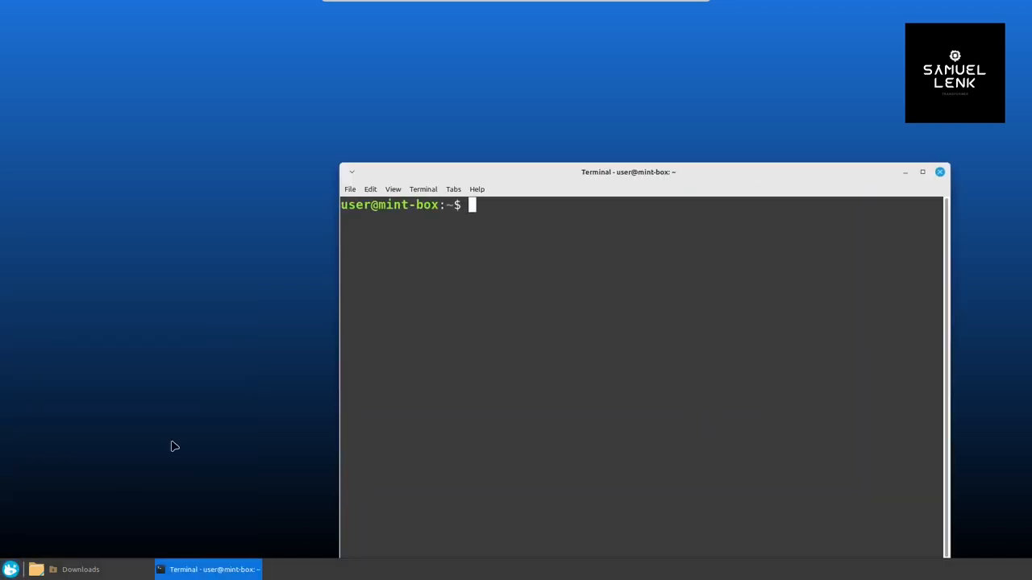
{"action": "left_click_drag", "start_coordinate": [629, 171], "coordinate": [316, 30]}
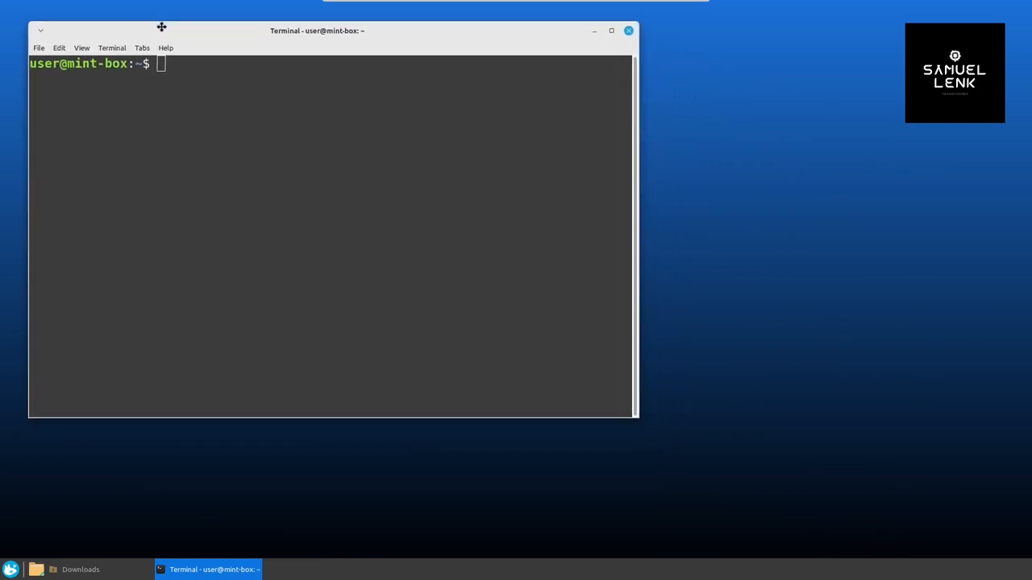
{"action": "type", "text": "sudo apt update"}
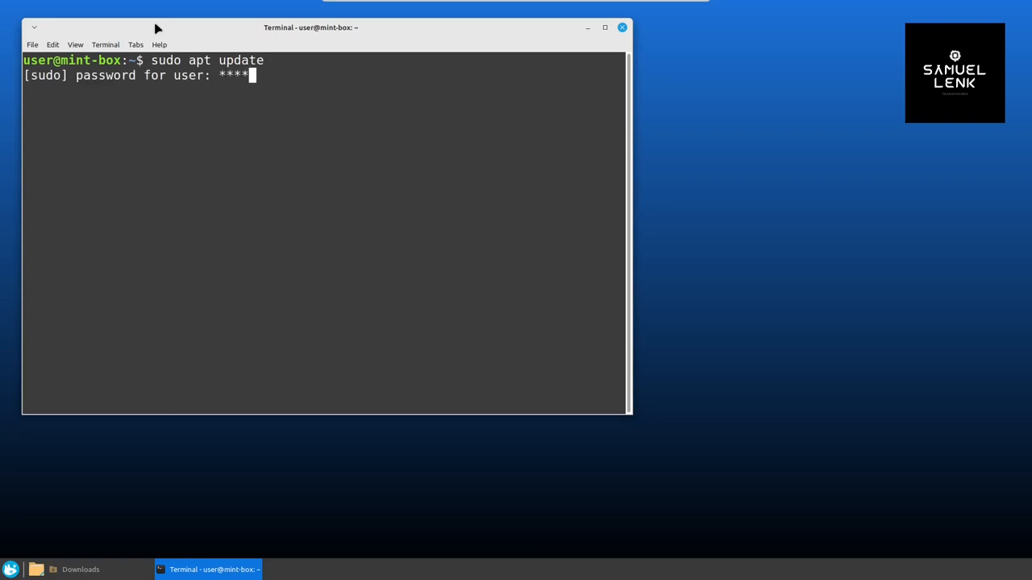
{"action": "key", "text": "Return"}
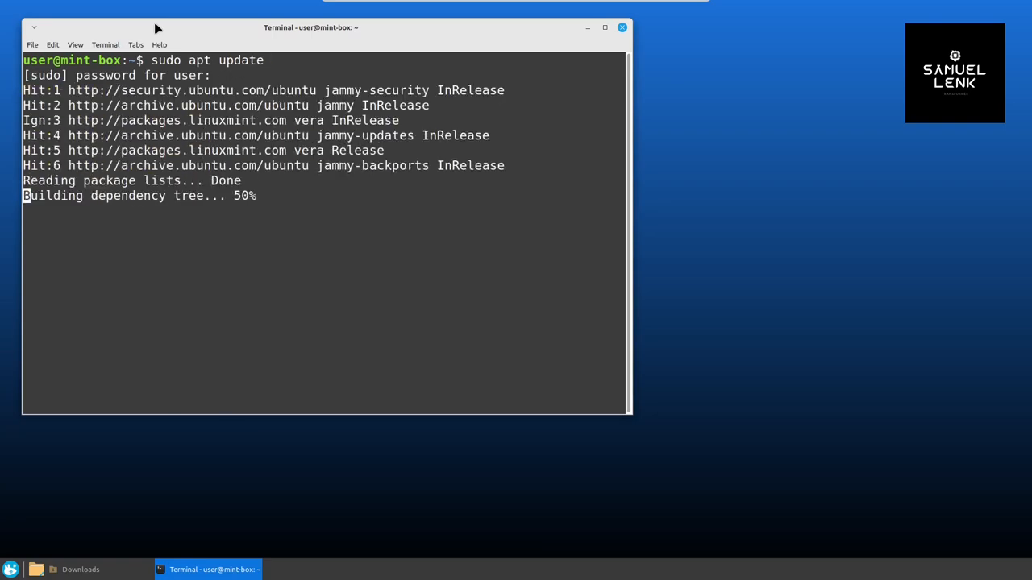
{"action": "type", "text": "sudo apt update"}
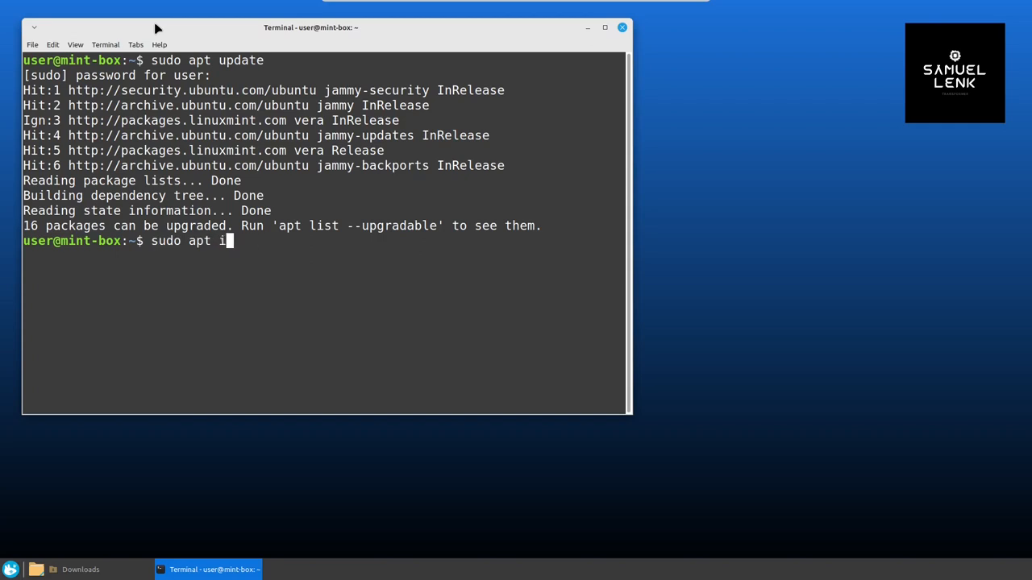
Step: Run sudo apt install postgresql postgresql-contrib, reaching the continue prompt
{"action": "type", "text": "nstall"}
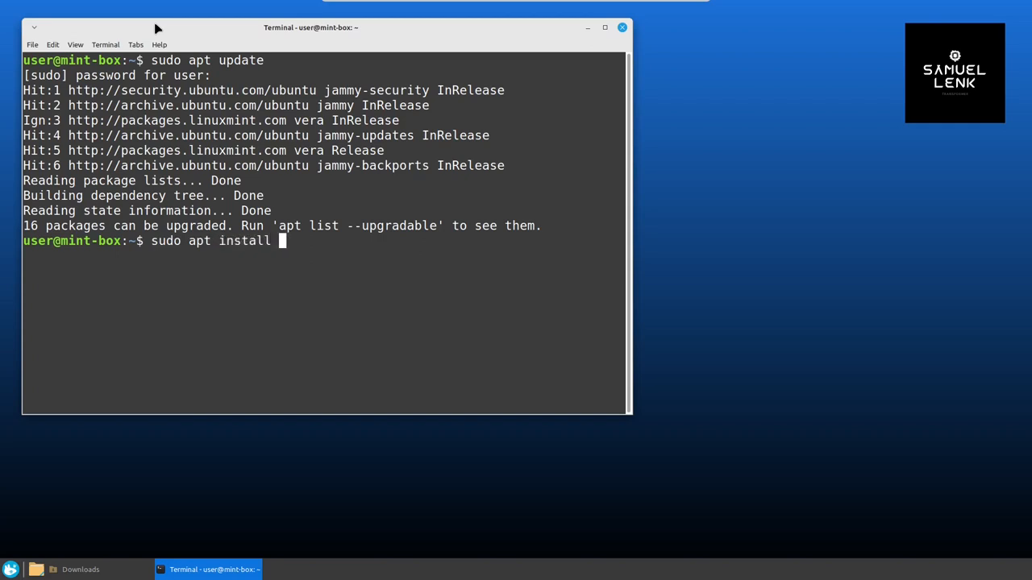
{"action": "type", "text": "postgresql"}
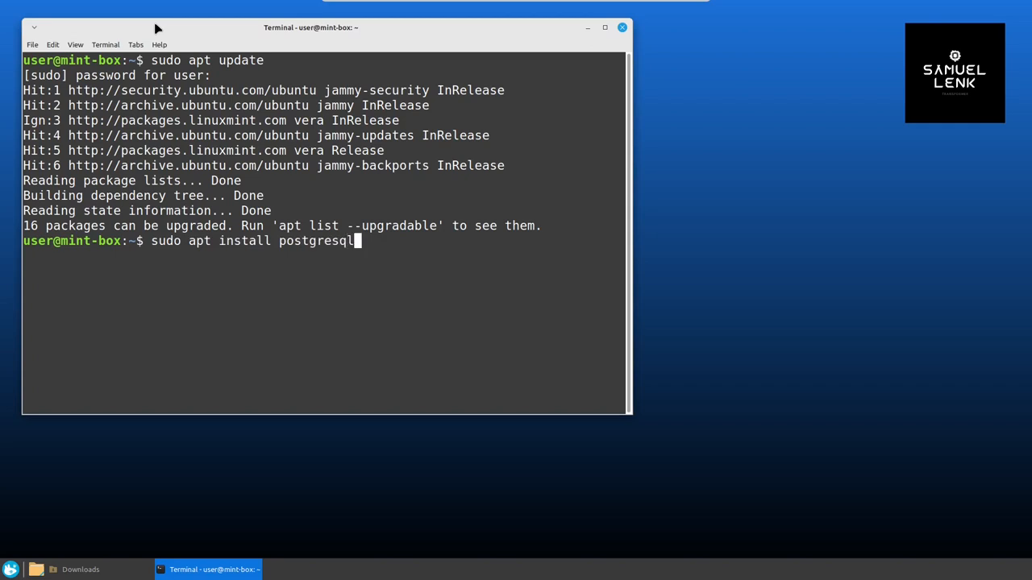
{"action": "type", "text": "postgre"}
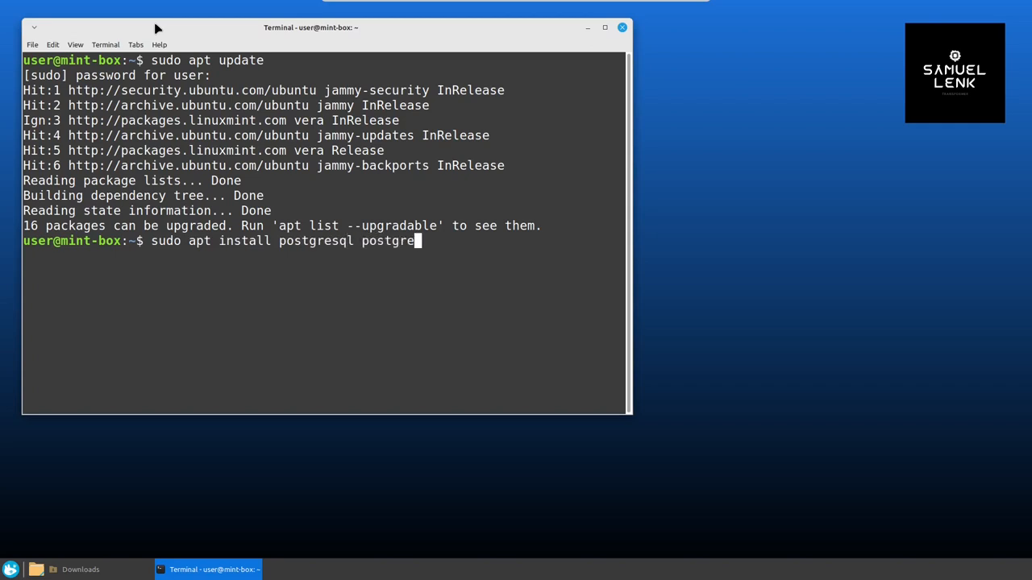
{"action": "type", "text": "sql-c"}
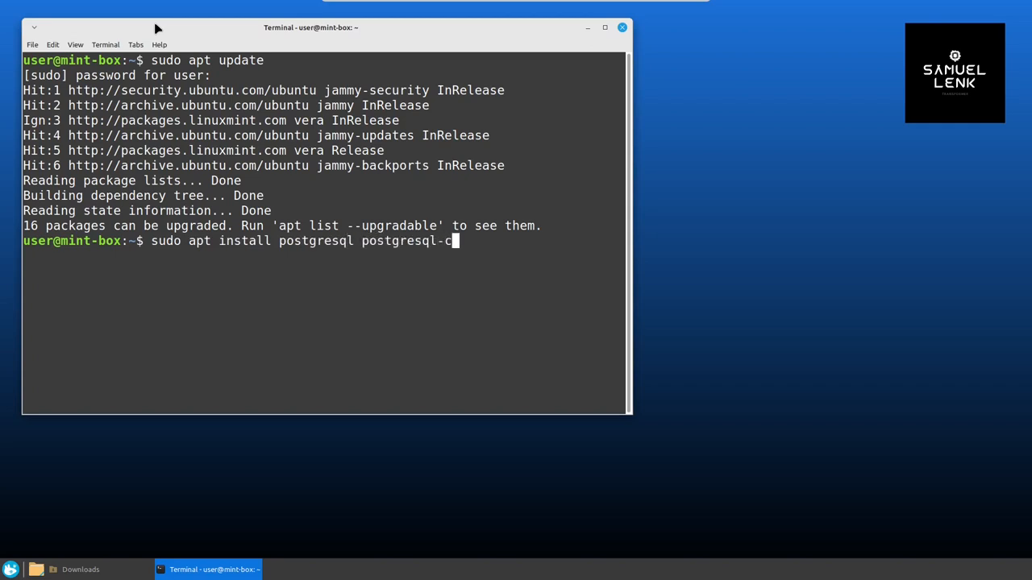
{"action": "type", "text": "ontrib"}
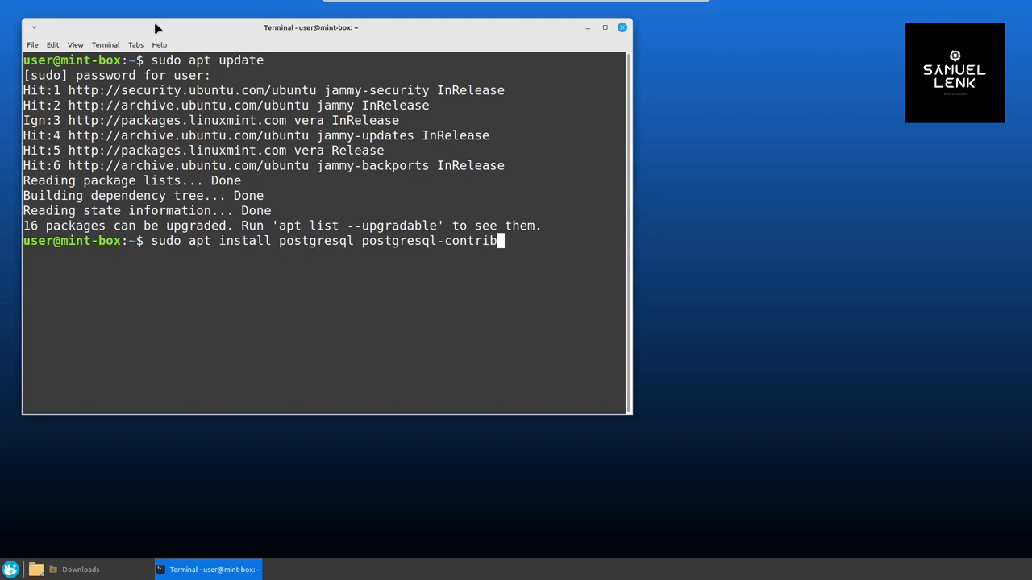
{"action": "key", "text": "Return"}
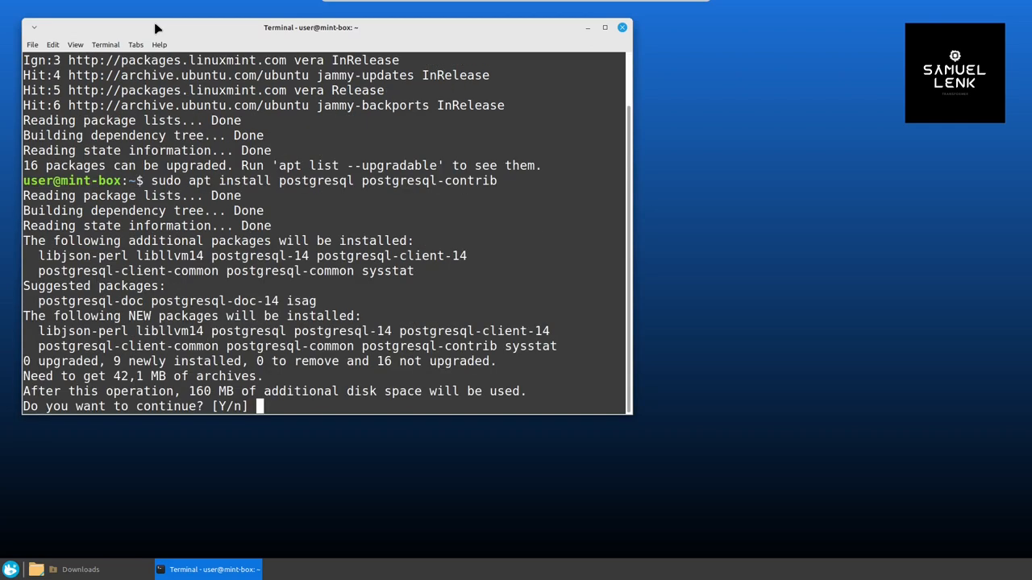
Step: Confirm the PostgreSQL install with y and switch to the postgres user via sudo -i -u postgres
{"action": "type", "text": "y"}
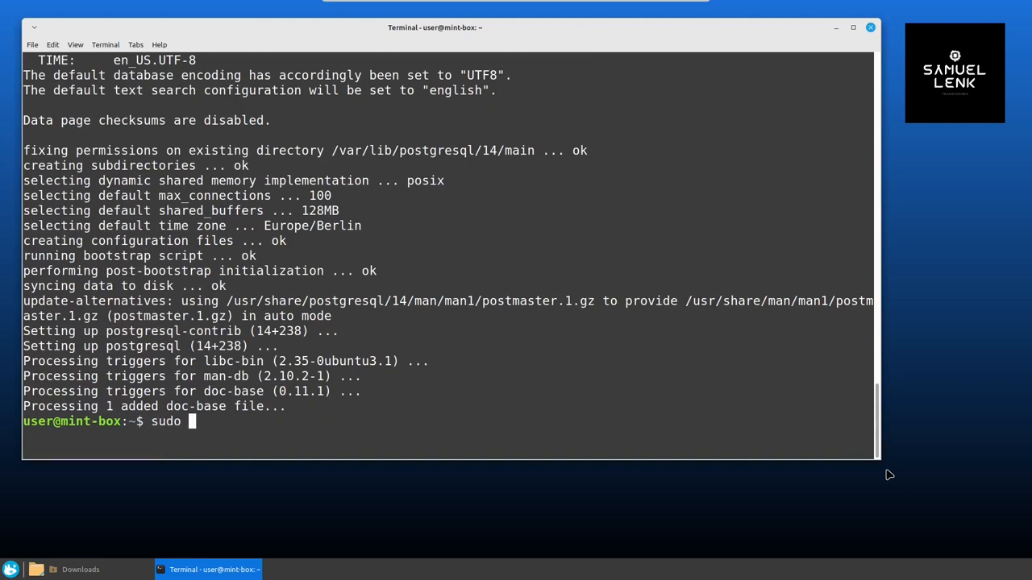
{"action": "type", "text": "-i -u postgres"}
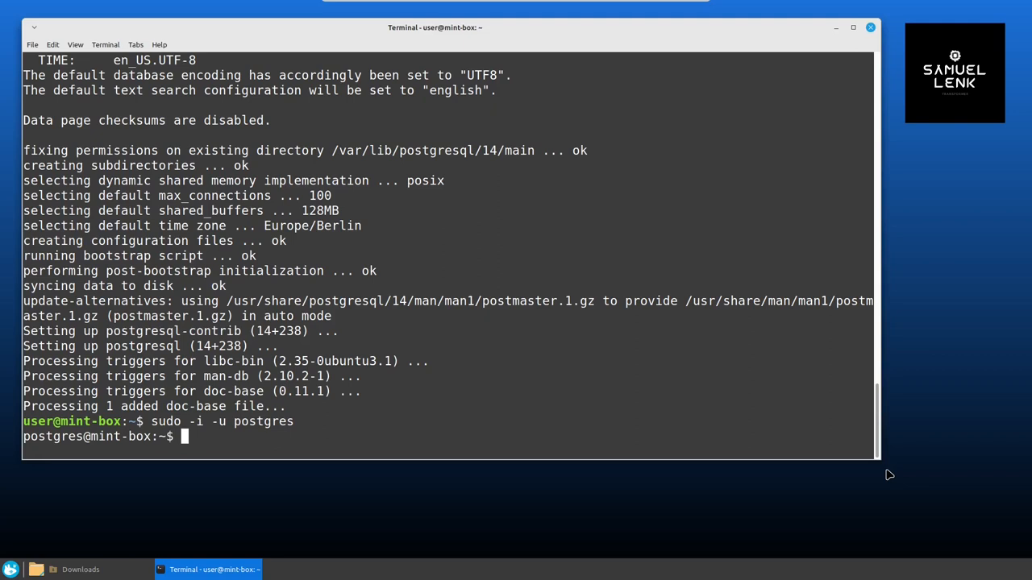
{"action": "type", "text": "psql"}
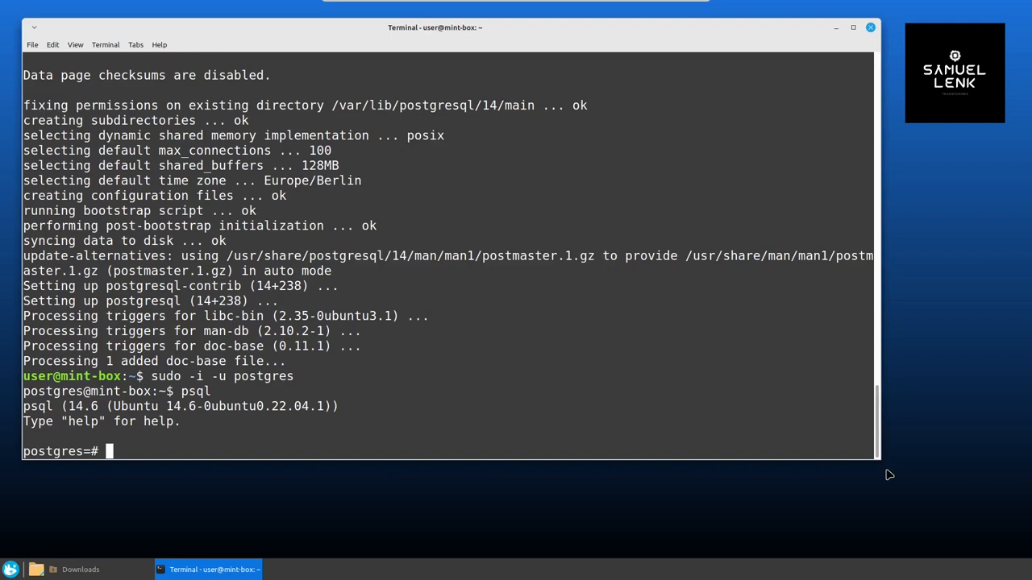
{"action": "type", "text": "alter"}
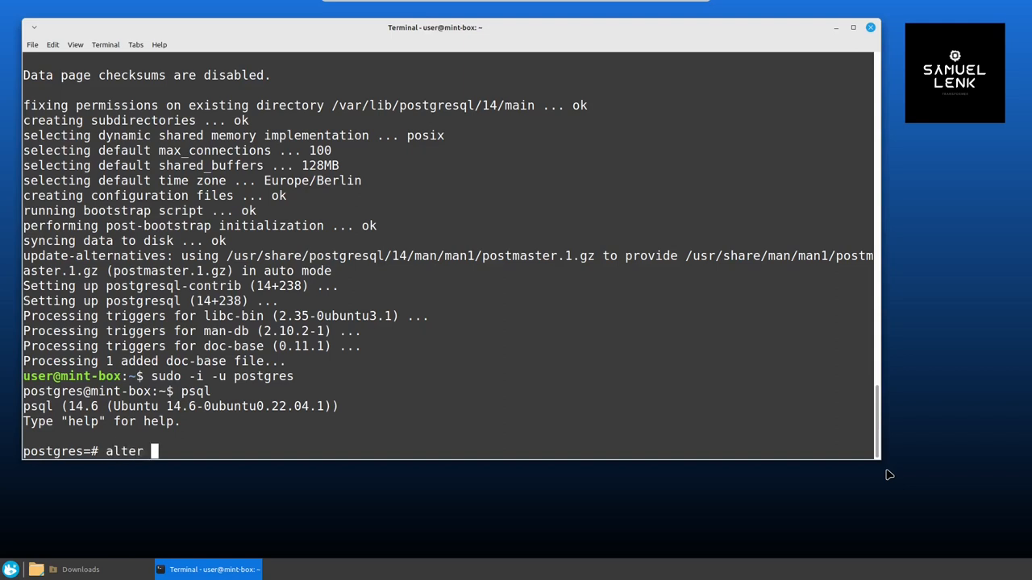
{"action": "type", "text": "user po"}
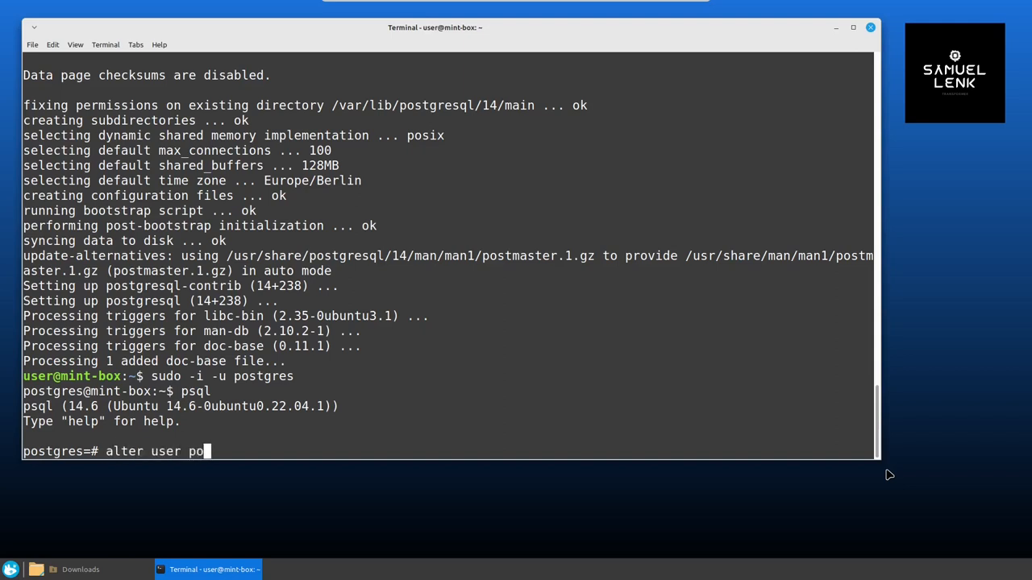
{"action": "type", "text": "stgres"}
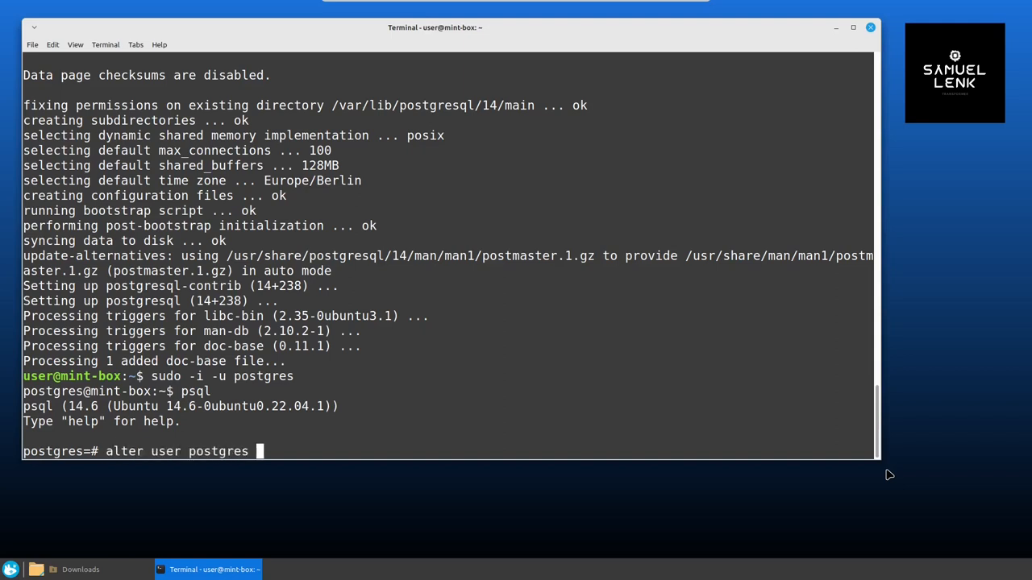
{"action": "type", "text": "with"}
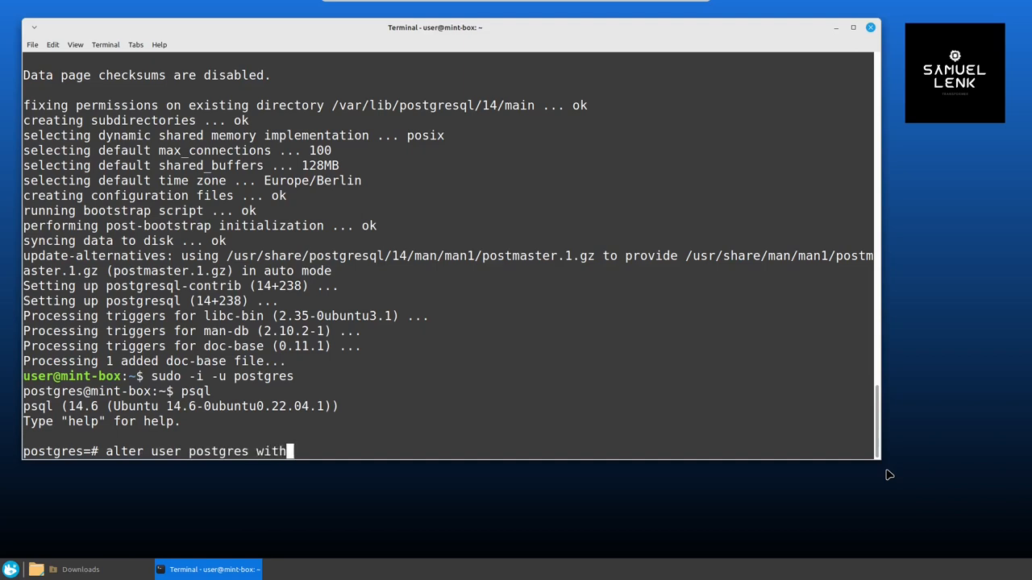
{"action": "type", "text": "encry"}
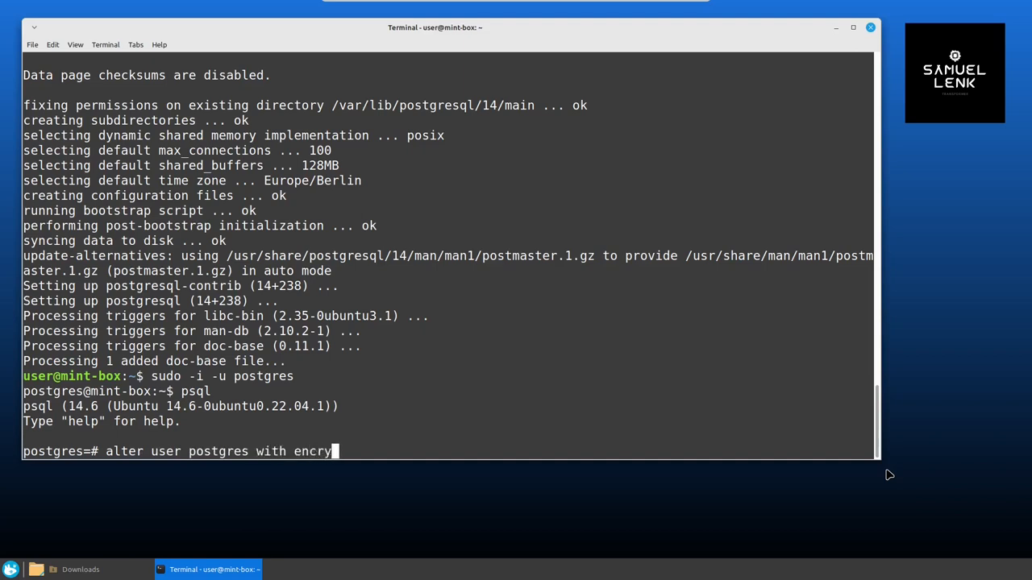
{"action": "type", "text": "pted password '"}
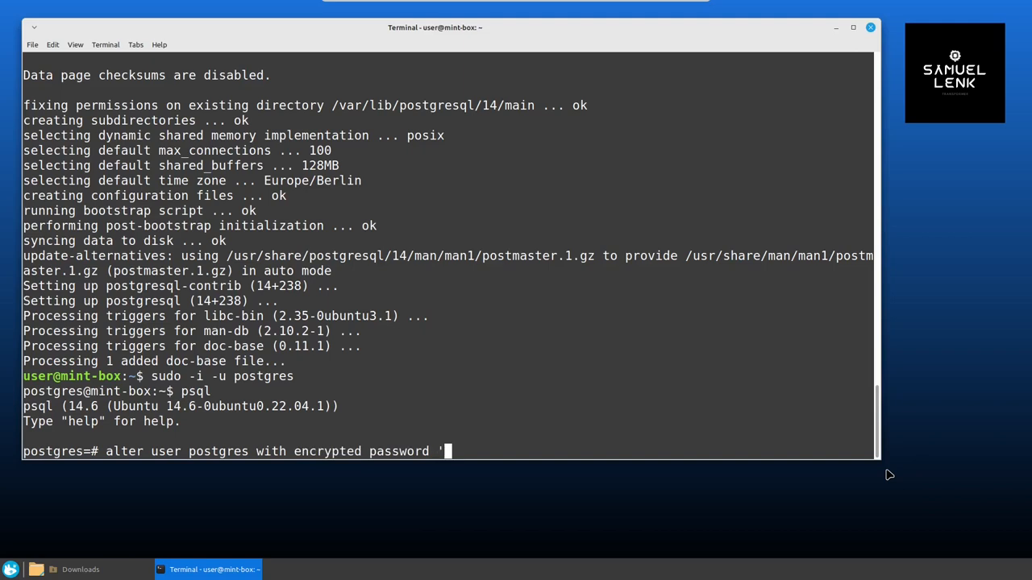
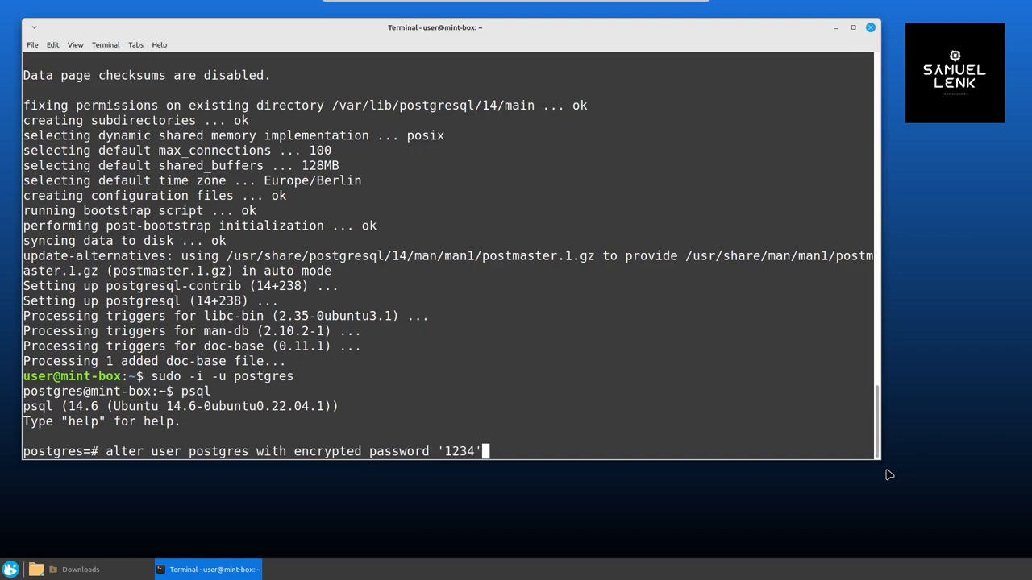
{"action": "type", "text": ";"}
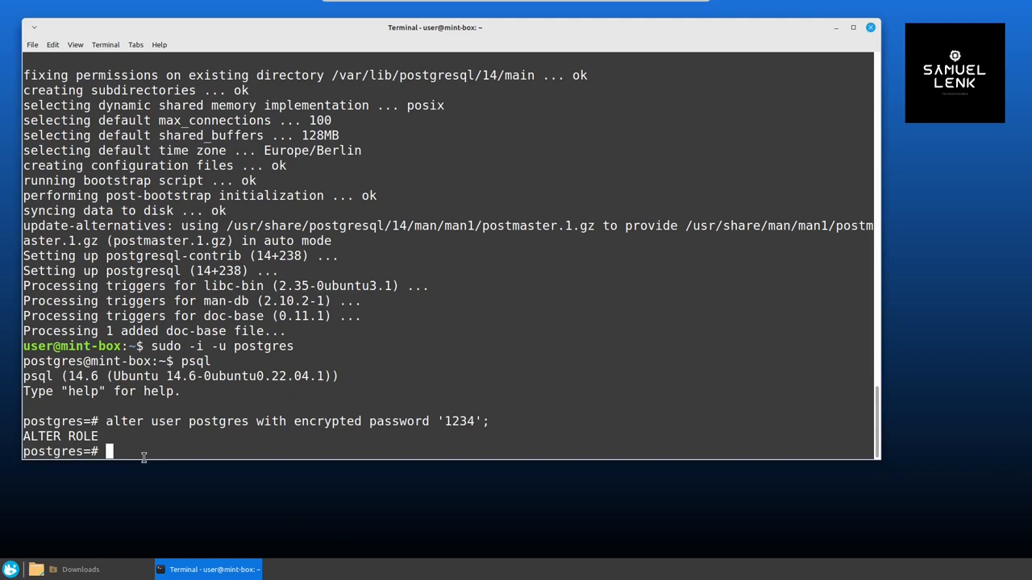
Step: Quit psql with \q and exit the postgres account
{"action": "type", "text": "\\q"}
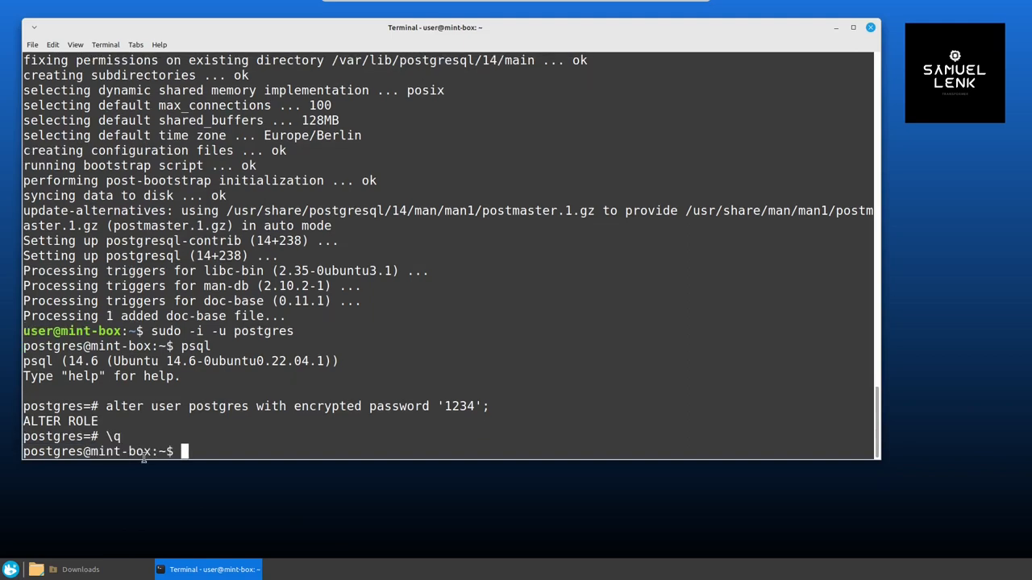
{"action": "type", "text": "exit"}
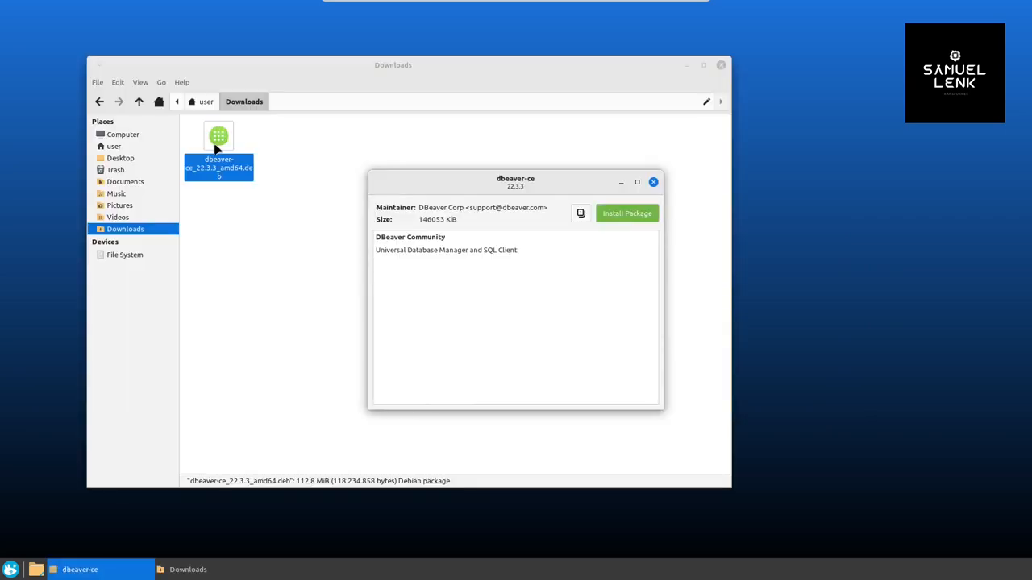
Step: Install the DBeaver package in GDebi with the administrator password and close the installer
{"action": "left_click", "coordinate": [628, 213]}
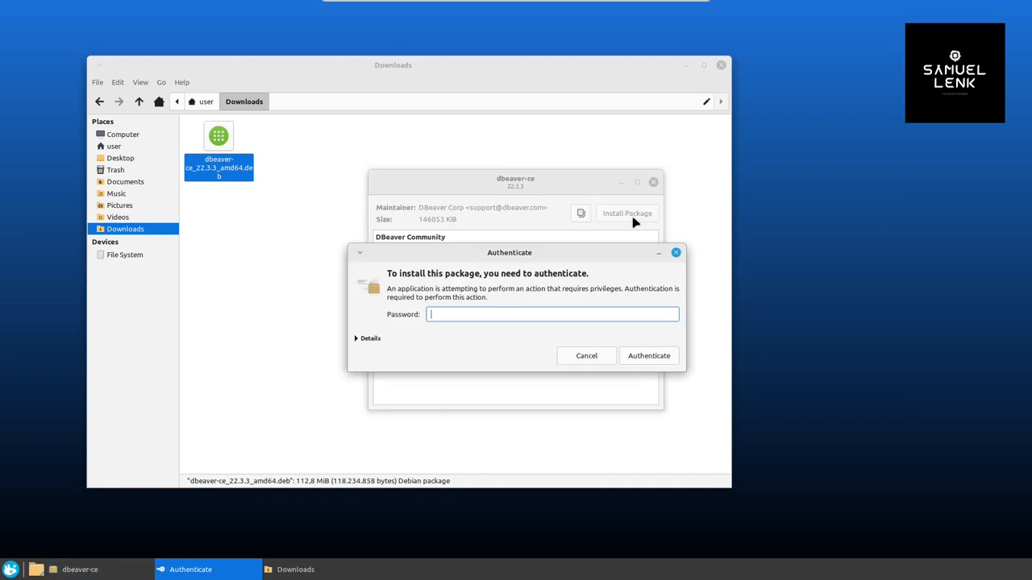
{"action": "type", "text": "password"}
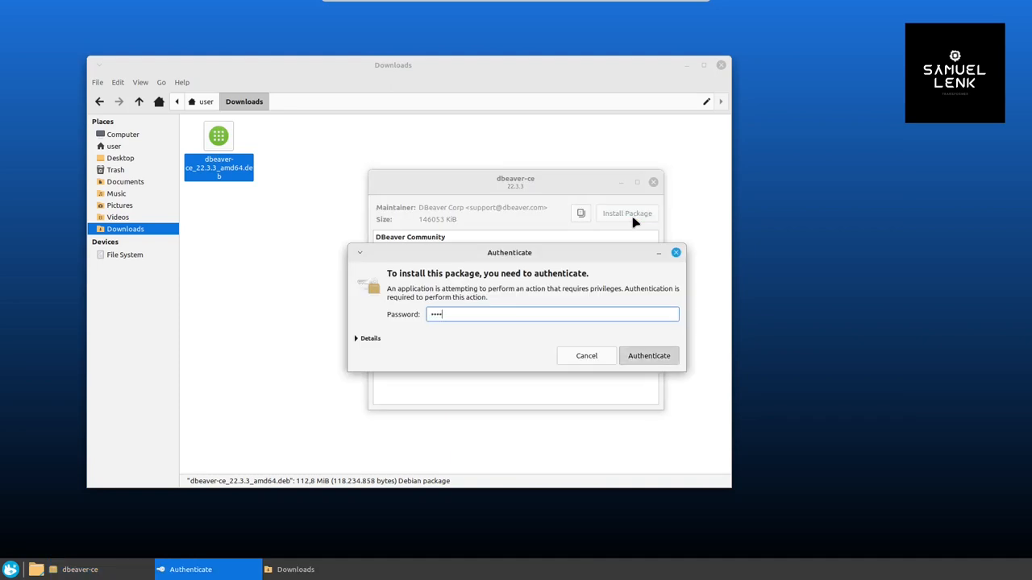
{"action": "left_click", "coordinate": [648, 357]}
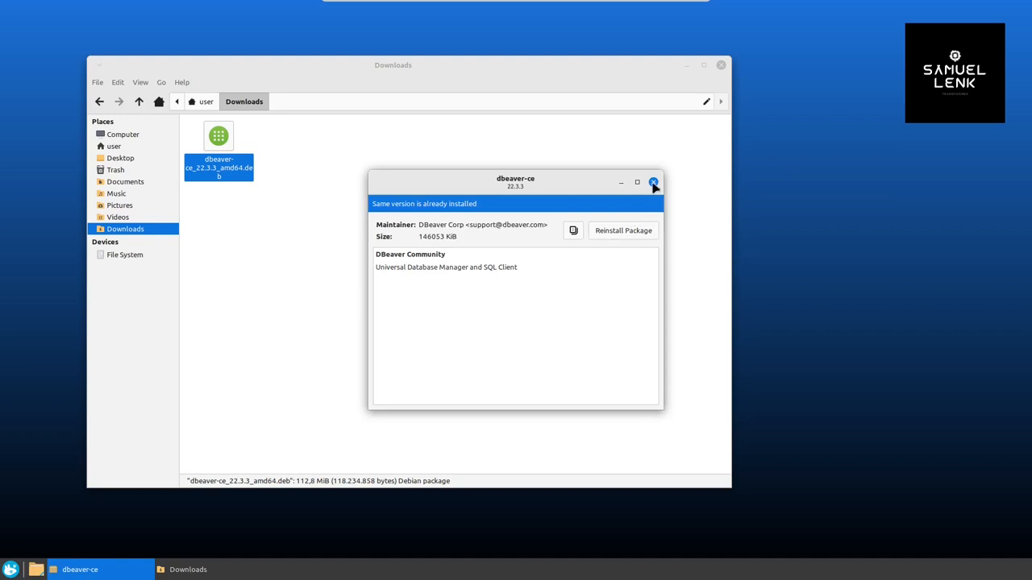
{"action": "left_click", "coordinate": [9, 571]}
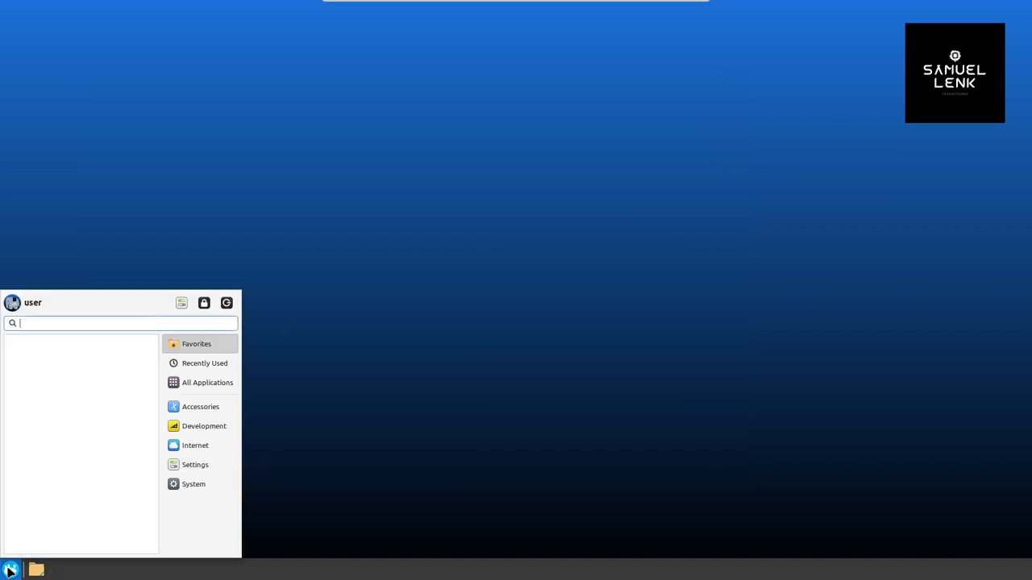
Step: Search the Whisker Menu for db and launch dbeaver-ce
{"action": "type", "text": "db"}
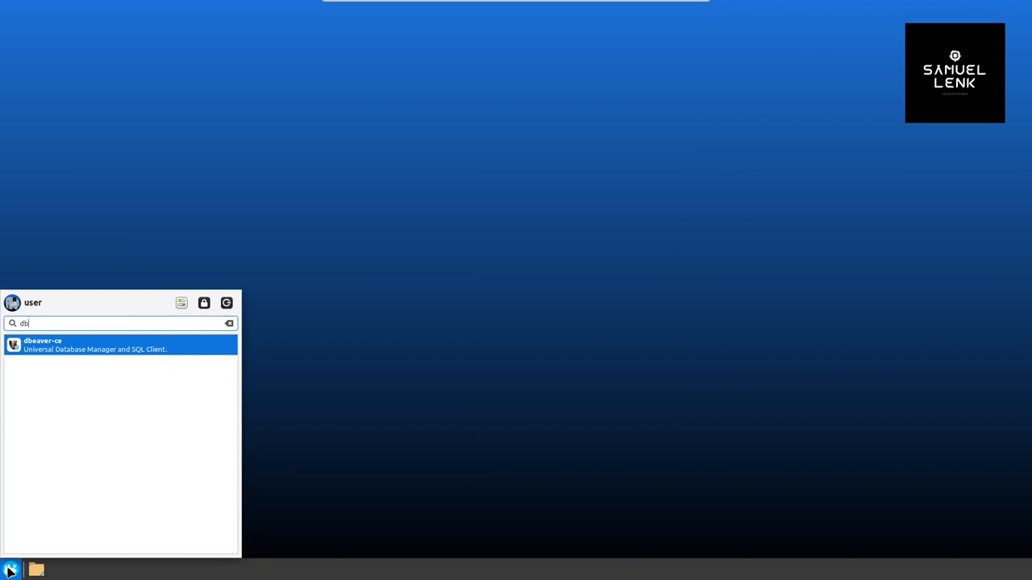
{"action": "left_click", "coordinate": [120, 345]}
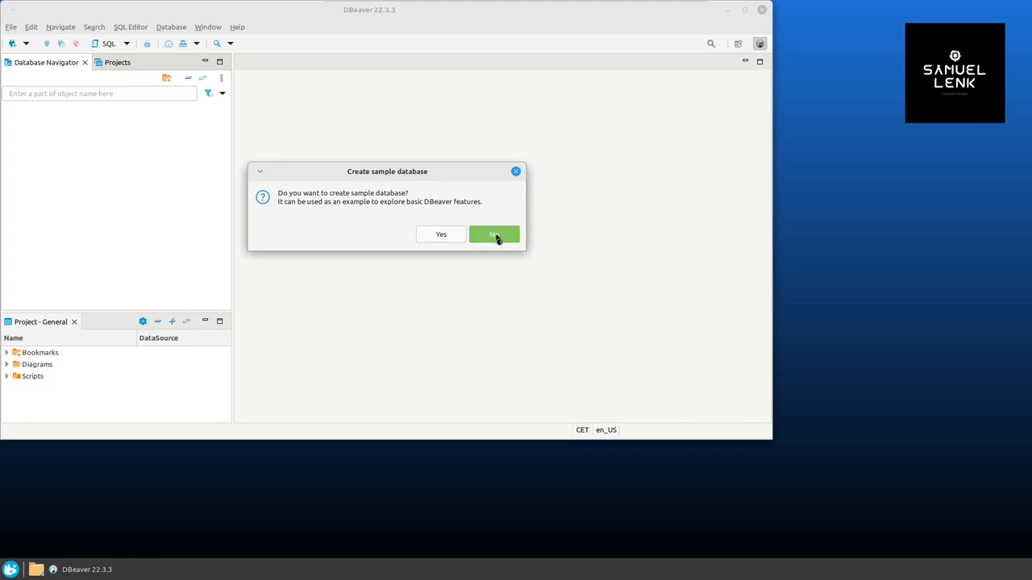
Step: Decline the sample database and start a new PostgreSQL connection, reaching its settings
{"action": "left_click", "coordinate": [494, 236]}
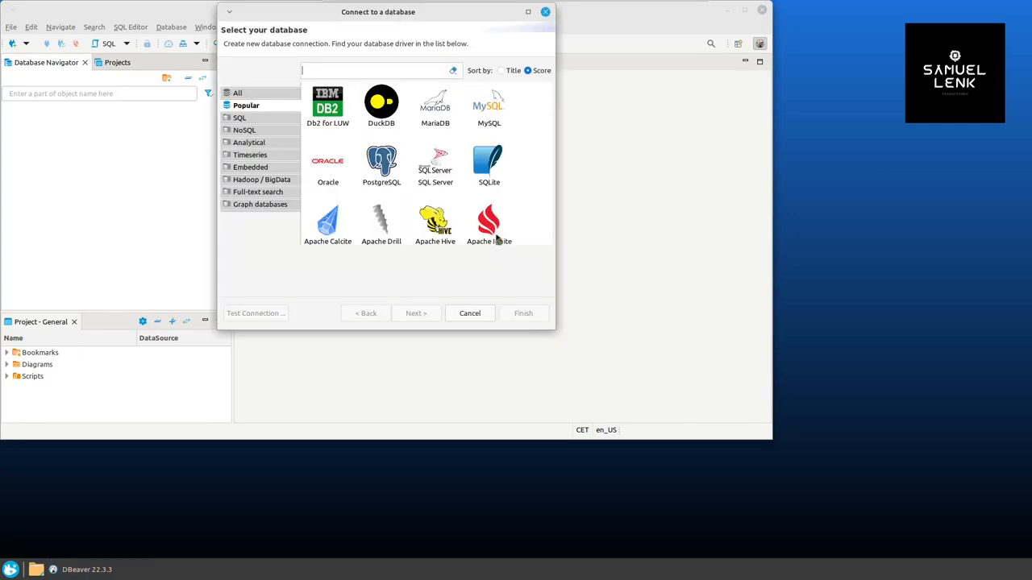
{"action": "left_click", "coordinate": [435, 222]}
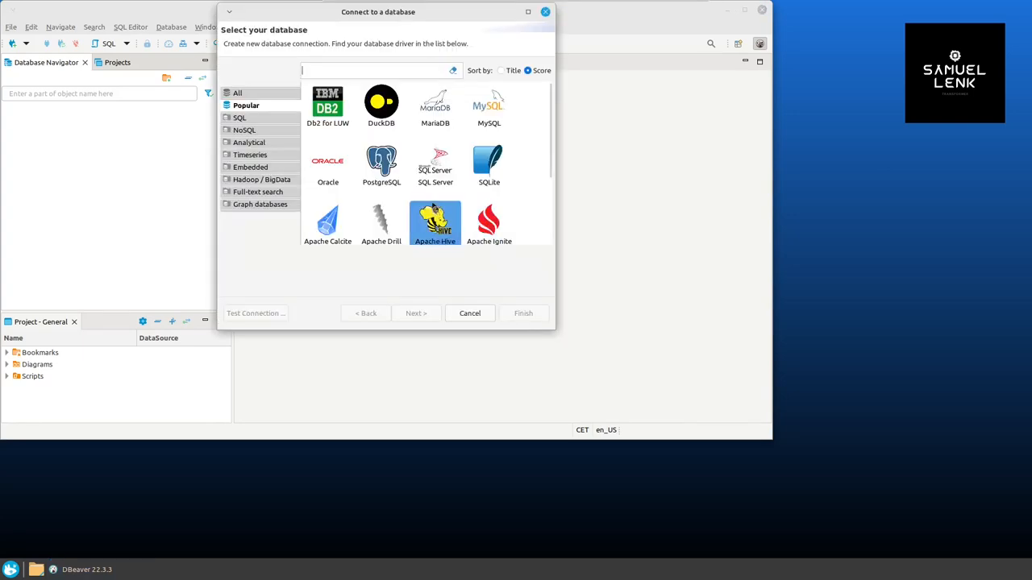
{"action": "left_click", "coordinate": [380, 161]}
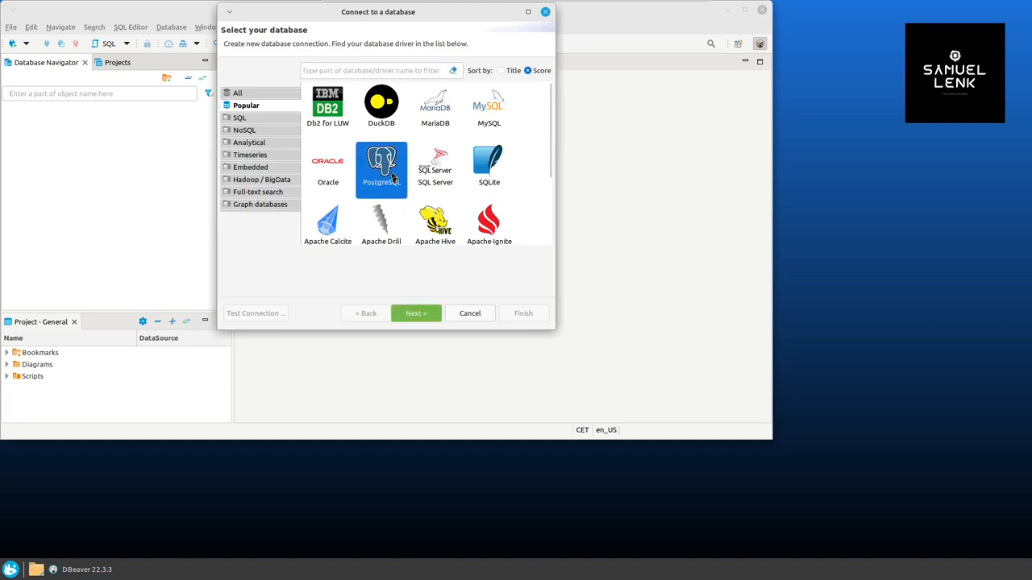
{"action": "left_click", "coordinate": [416, 313]}
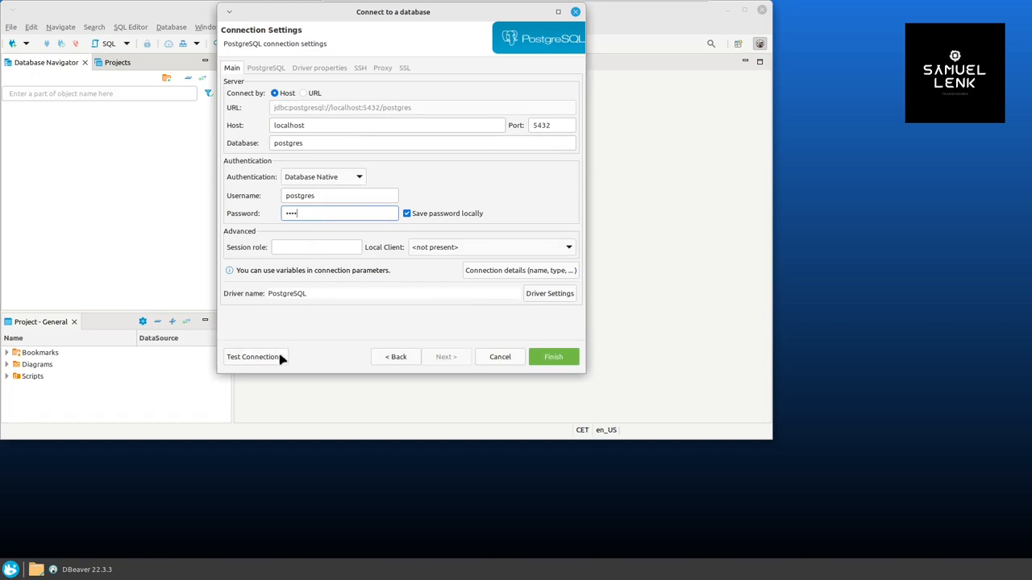
Step: Test the localhost postgres connection, downloading the missing driver files, and dismiss the Connected result
{"action": "left_click", "coordinate": [255, 357]}
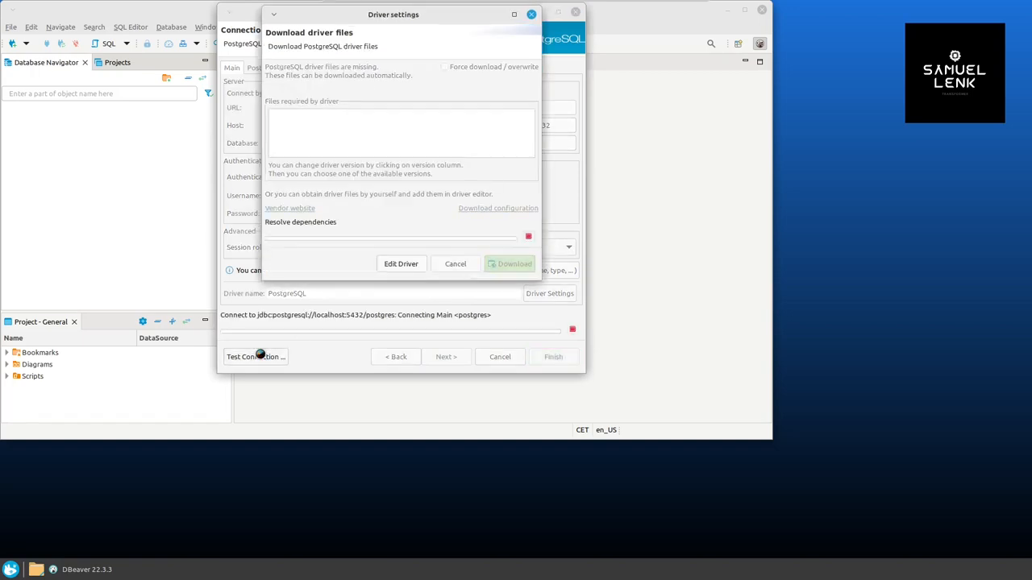
{"action": "left_click", "coordinate": [513, 264]}
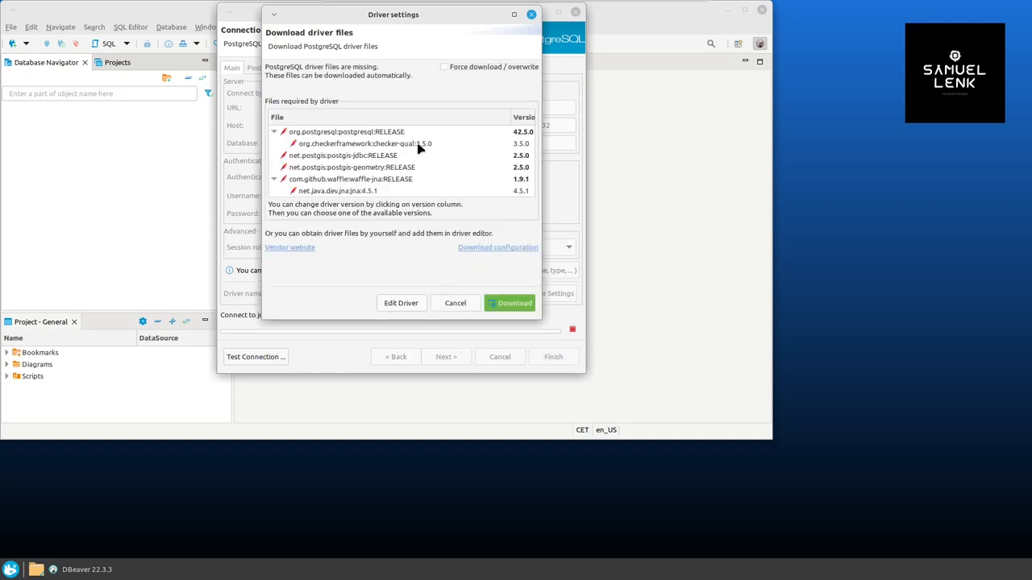
{"action": "left_click", "coordinate": [513, 303]}
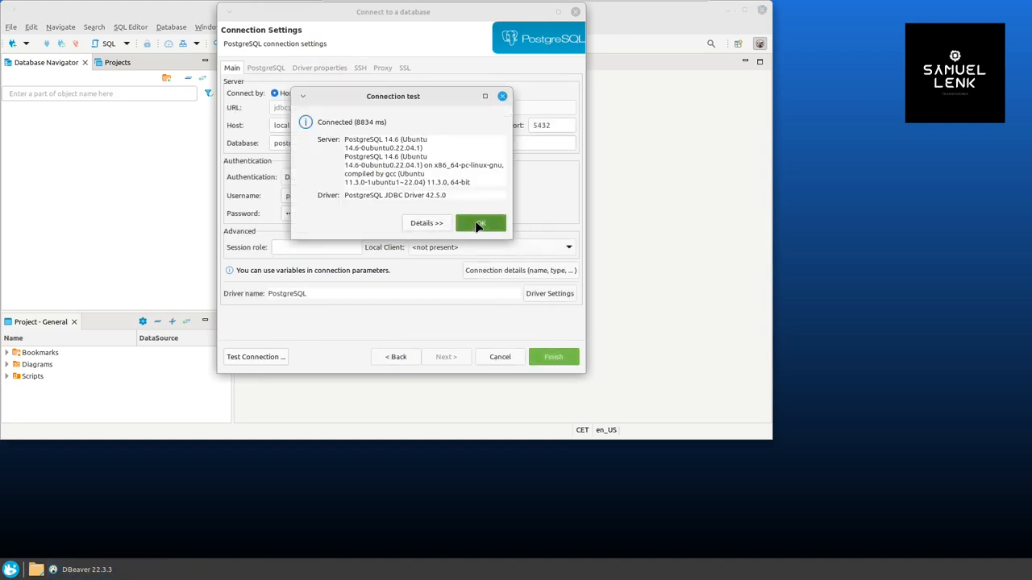
{"action": "left_click", "coordinate": [481, 222]}
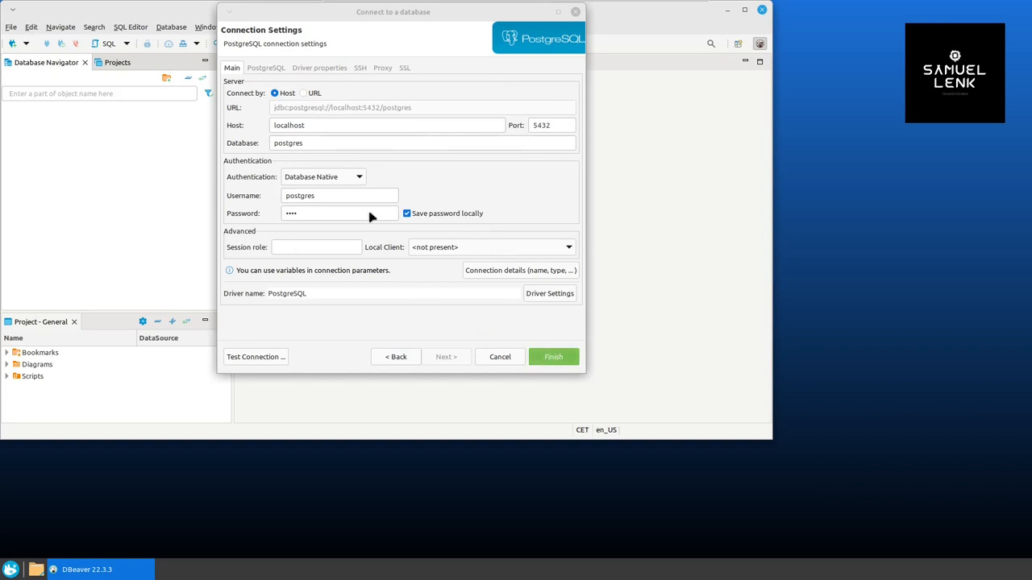
Step: Tick Show all databases in the PostgreSQL connection settings and finish
{"action": "left_click", "coordinate": [265, 68]}
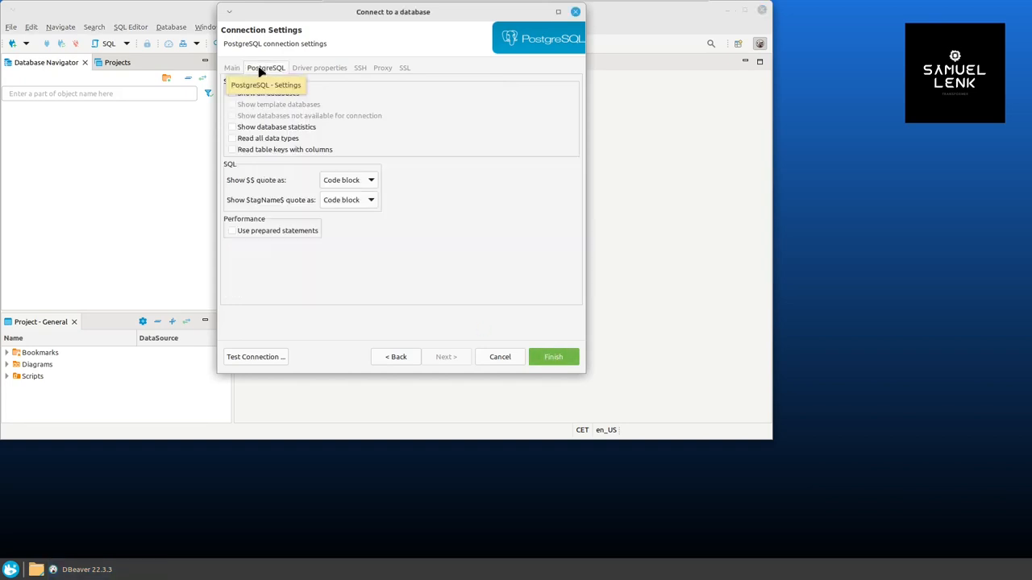
{"action": "left_click", "coordinate": [232, 91]}
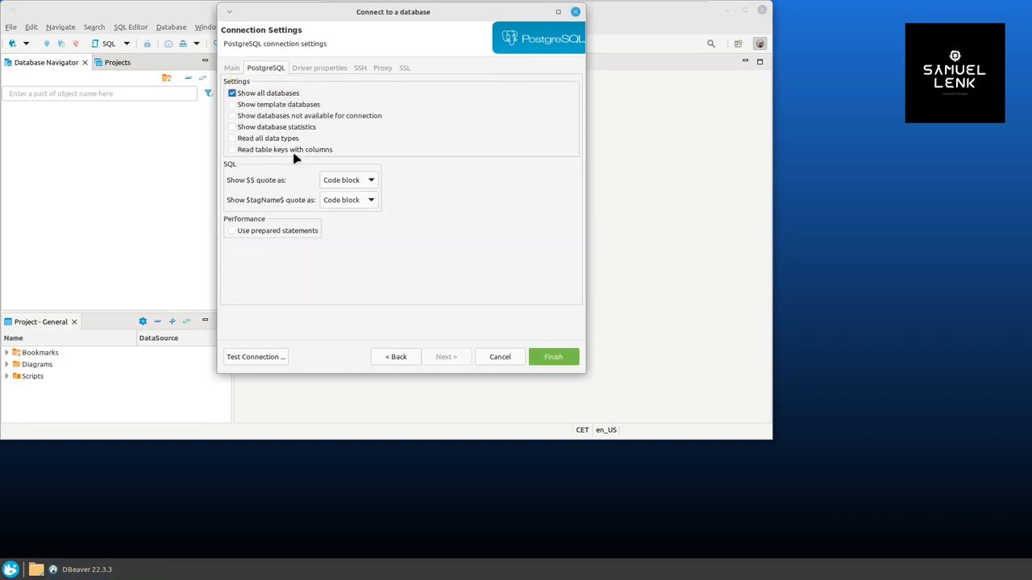
{"action": "left_click", "coordinate": [553, 356]}
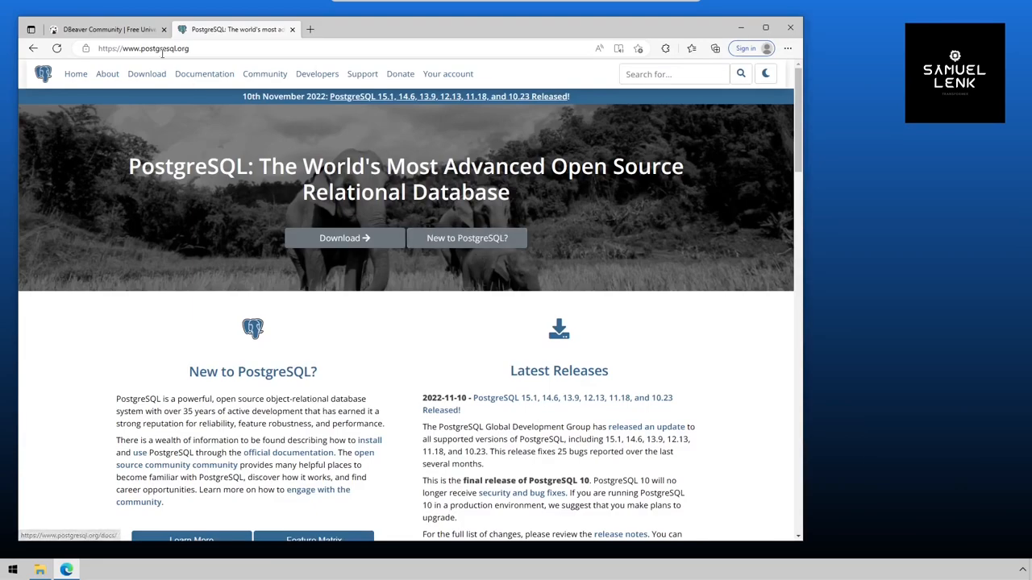
Step: Reach DBeaver Community's download page in Edge, then switch back to the PostgreSQL site
{"action": "left_click", "coordinate": [105, 29]}
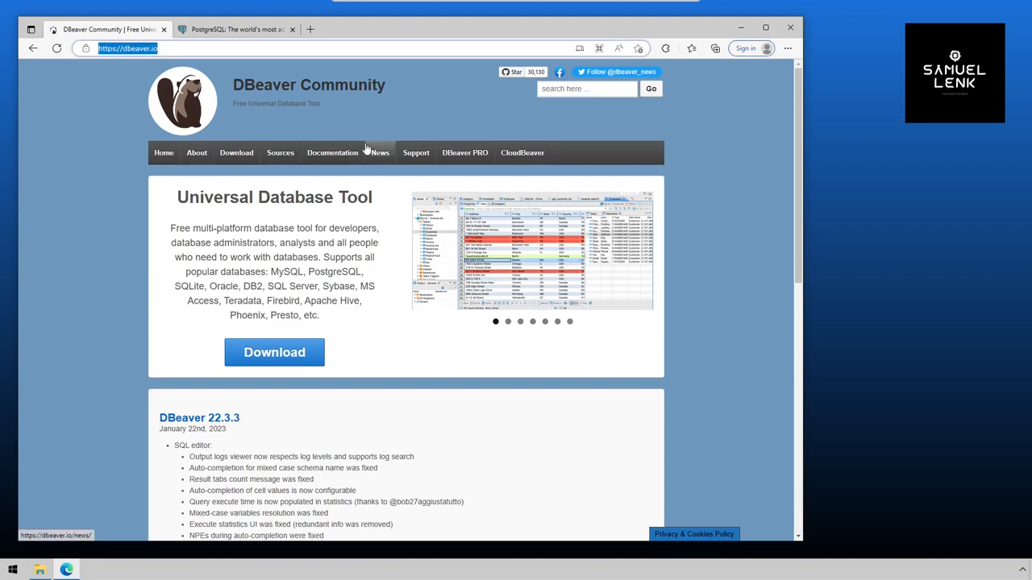
{"action": "left_click", "coordinate": [235, 152]}
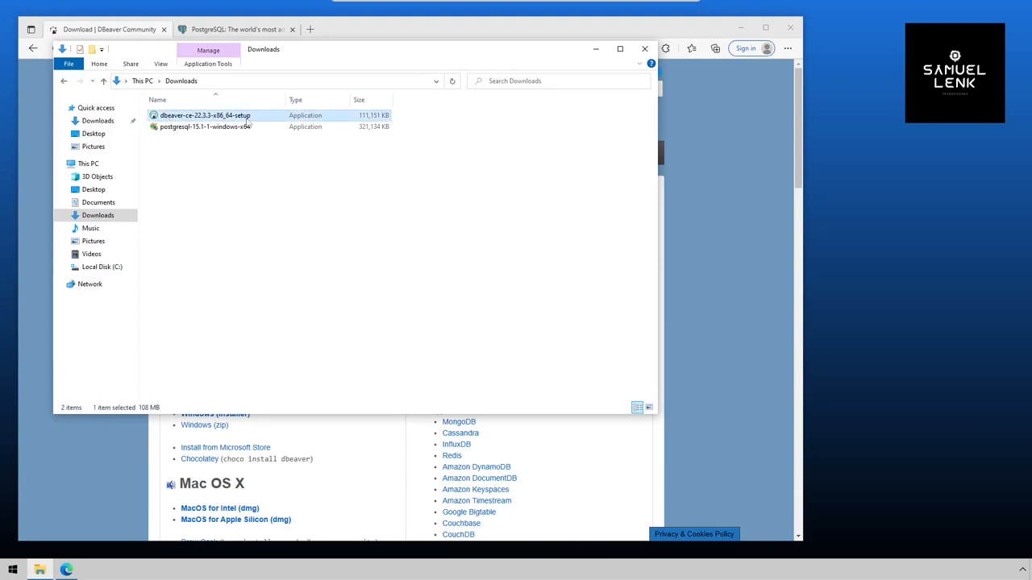
{"action": "mouse_move", "coordinate": [204, 116]}
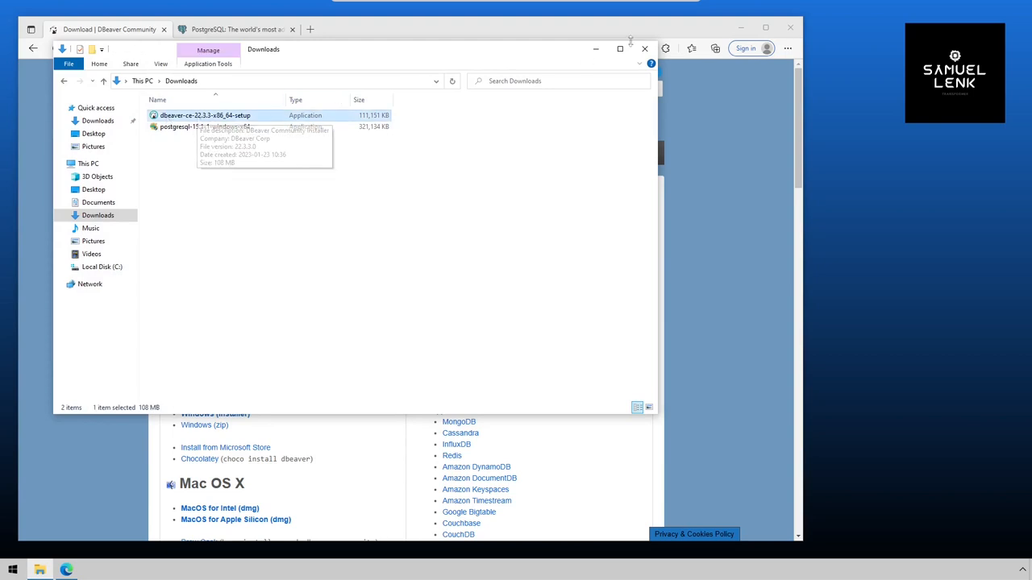
{"action": "left_click", "coordinate": [645, 49]}
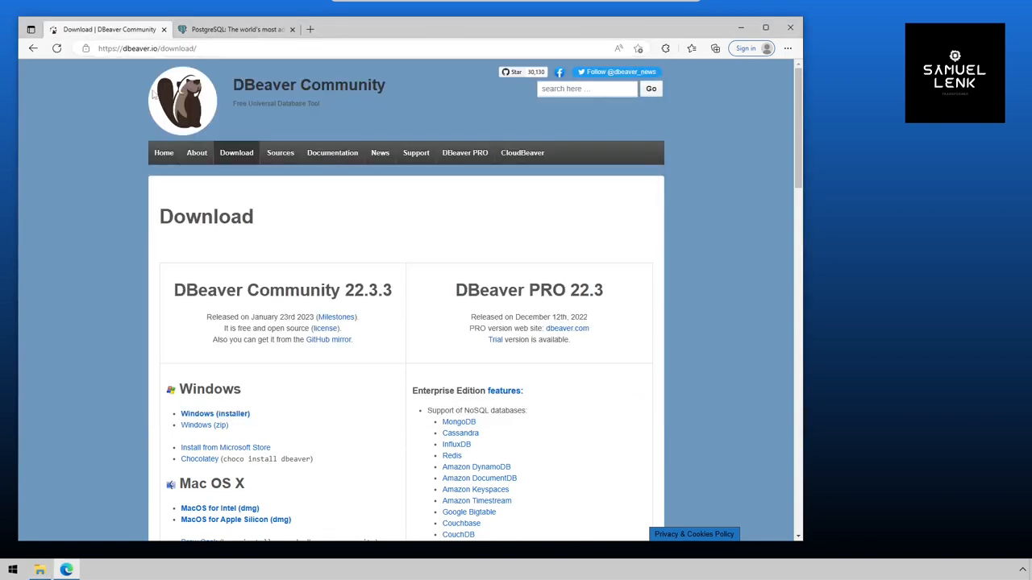
{"action": "left_click", "coordinate": [236, 29]}
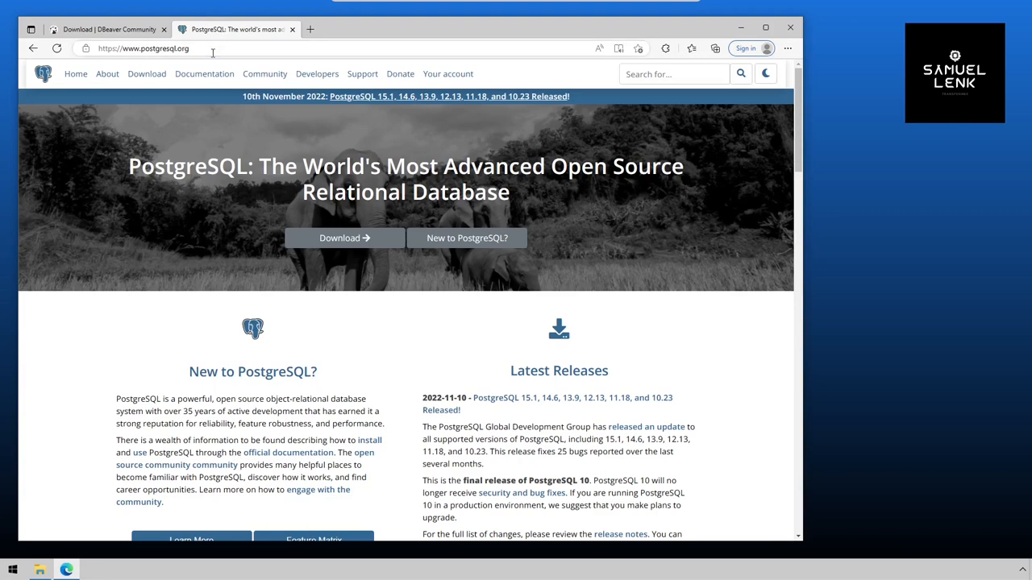
Step: From postgresql.org's Windows downloads, get the EDB PostgreSQL 15.1 Windows x86-64 installer
{"action": "left_click", "coordinate": [145, 49]}
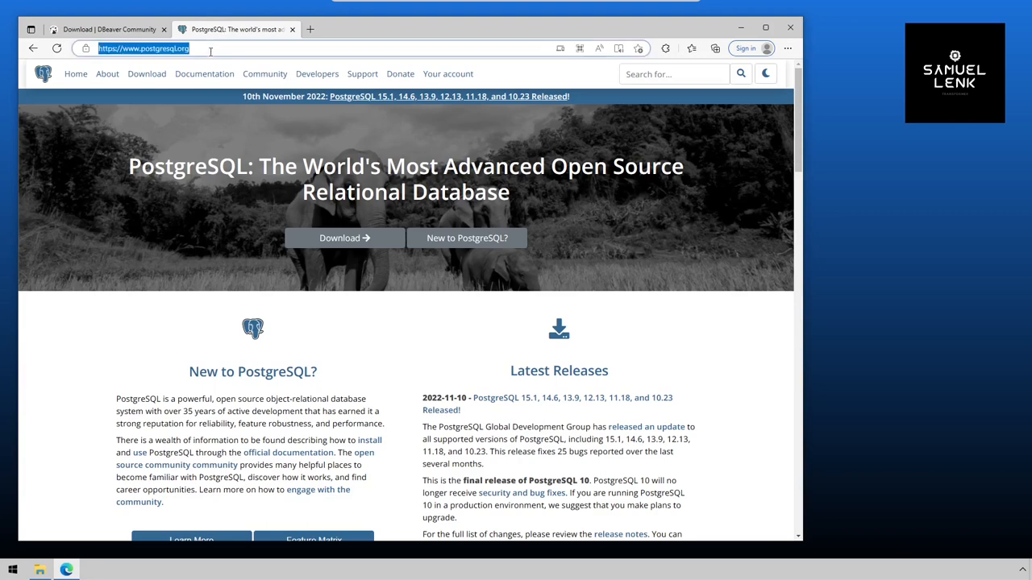
{"action": "mouse_move", "coordinate": [147, 74]}
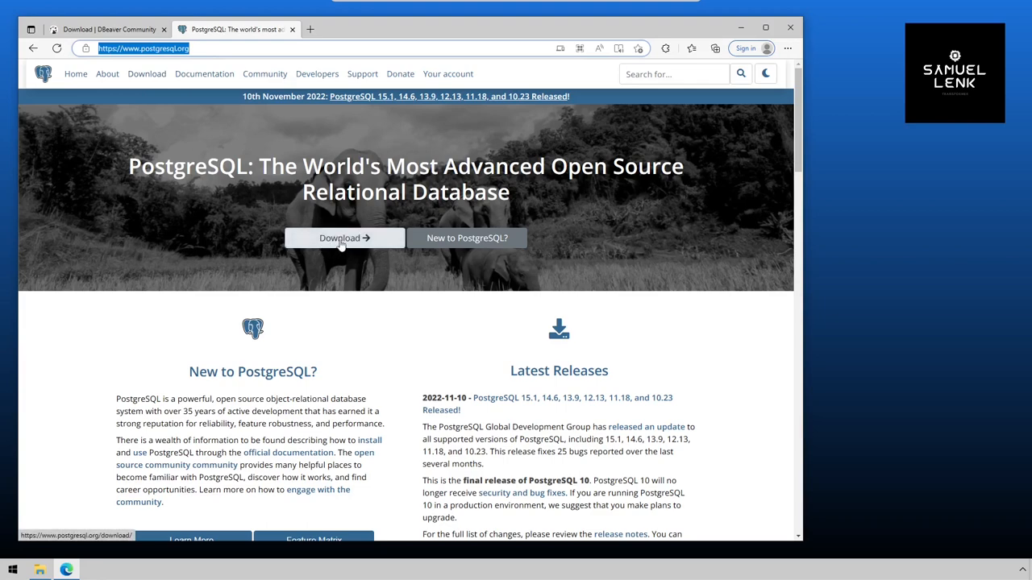
{"action": "left_click", "coordinate": [345, 238]}
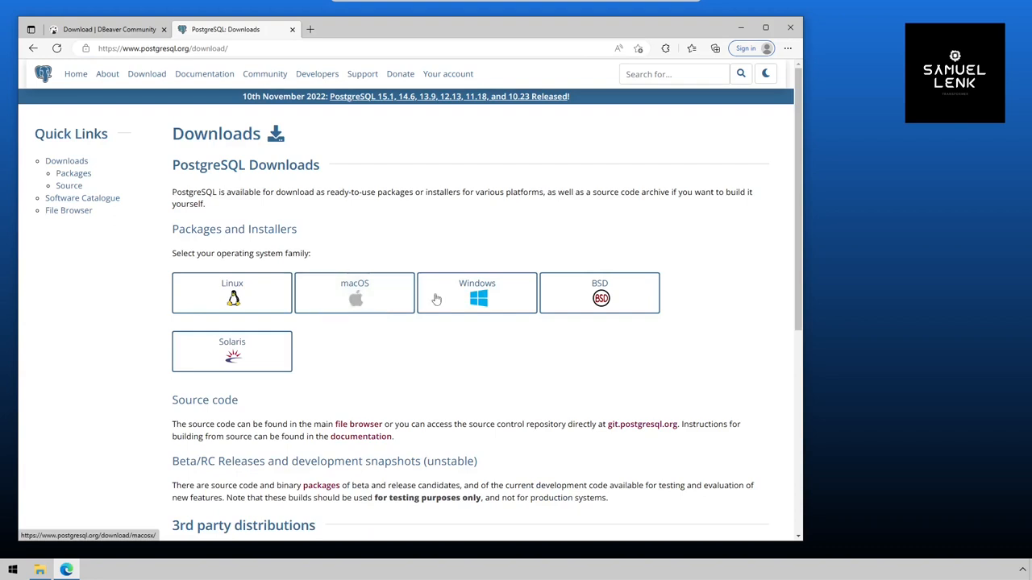
{"action": "left_click", "coordinate": [477, 294]}
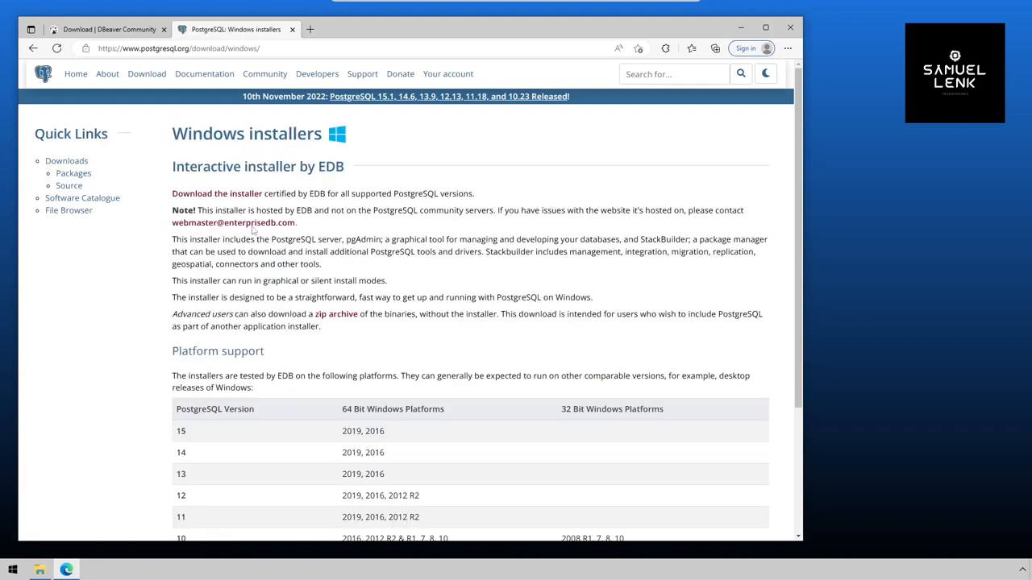
{"action": "mouse_move", "coordinate": [208, 193]}
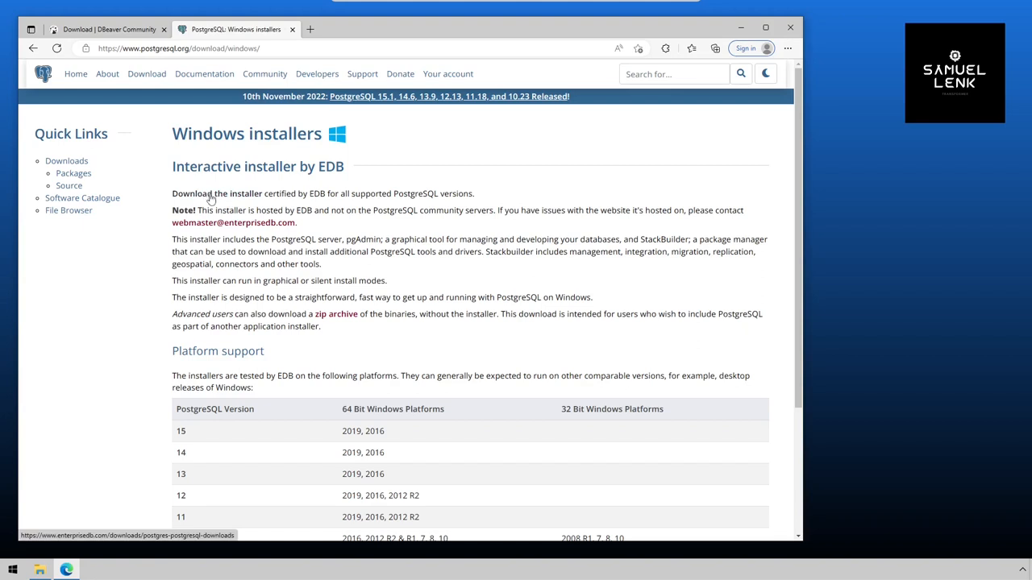
{"action": "mouse_move", "coordinate": [213, 197]}
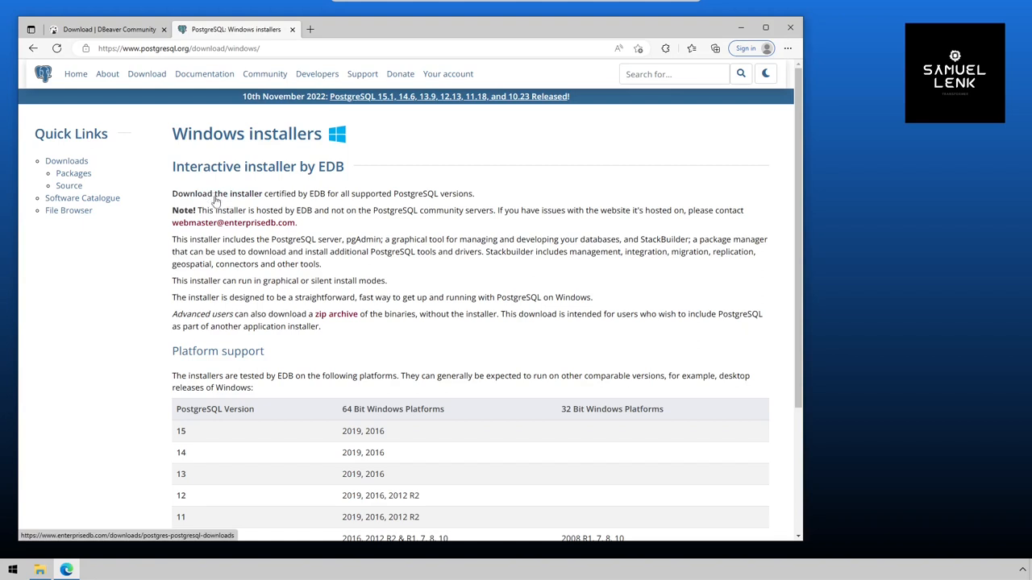
{"action": "left_click", "coordinate": [216, 194]}
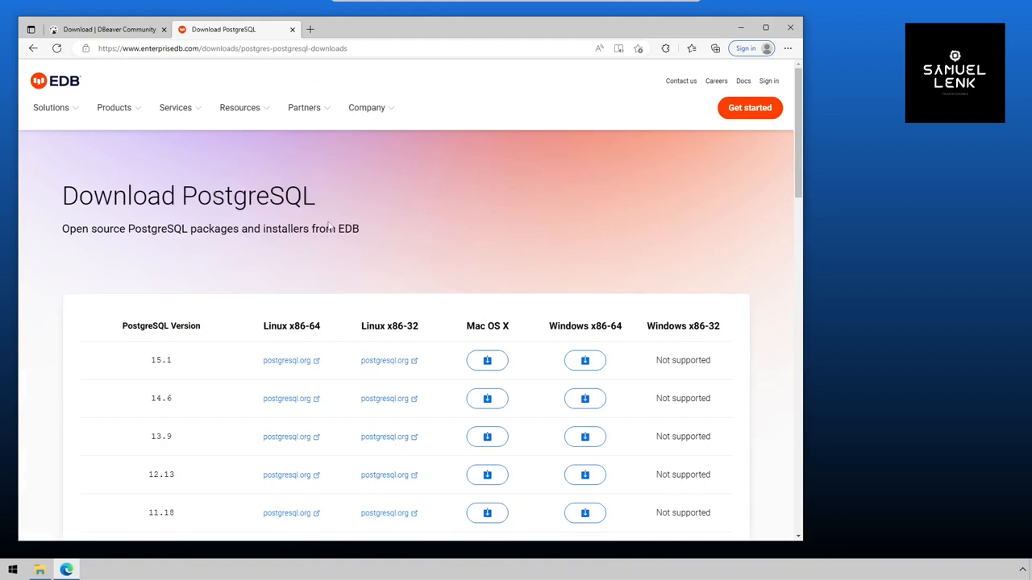
{"action": "mouse_move", "coordinate": [40, 84]}
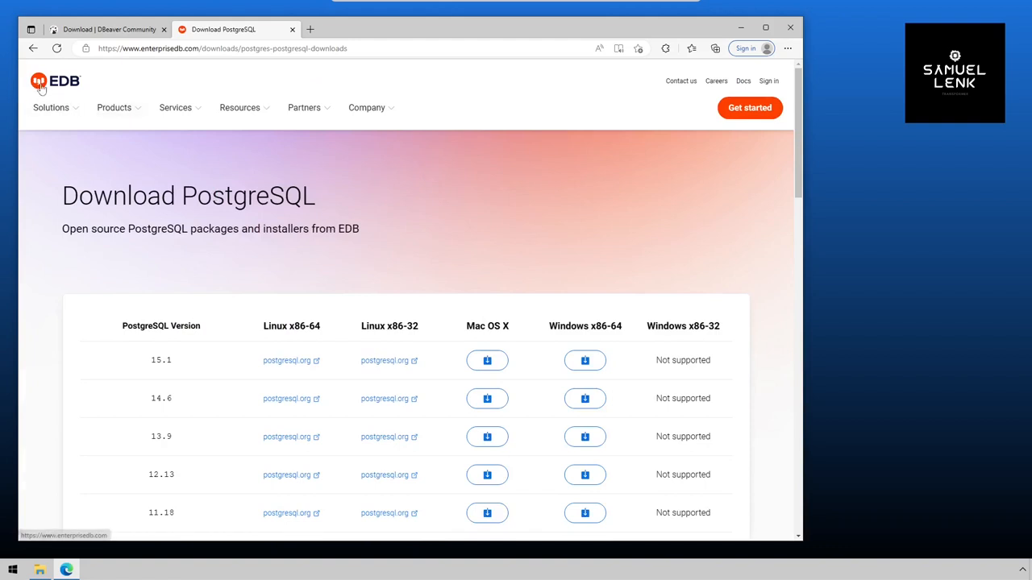
{"action": "mouse_move", "coordinate": [487, 361]}
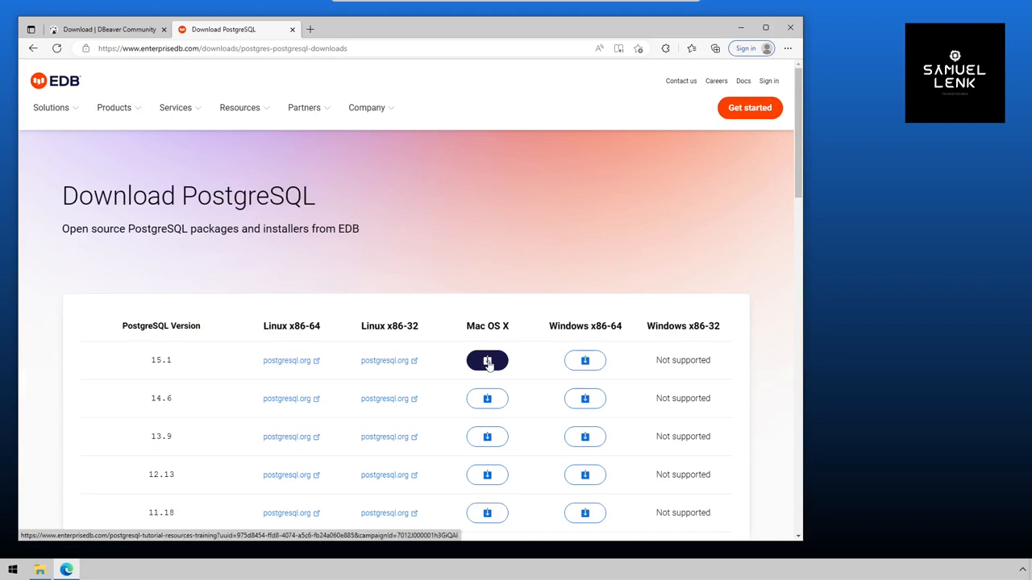
{"action": "mouse_move", "coordinate": [584, 361]}
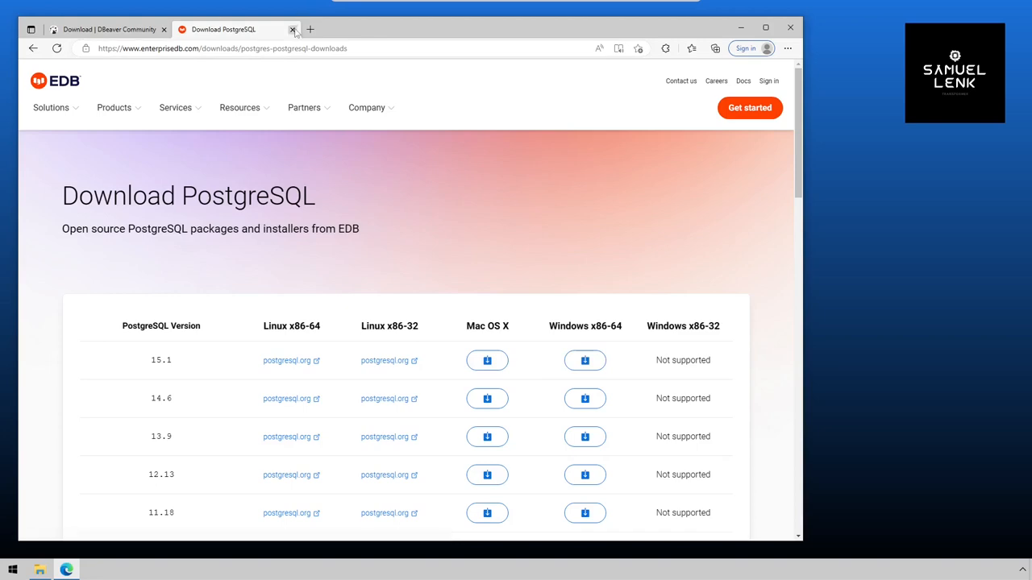
{"action": "left_click", "coordinate": [294, 29]}
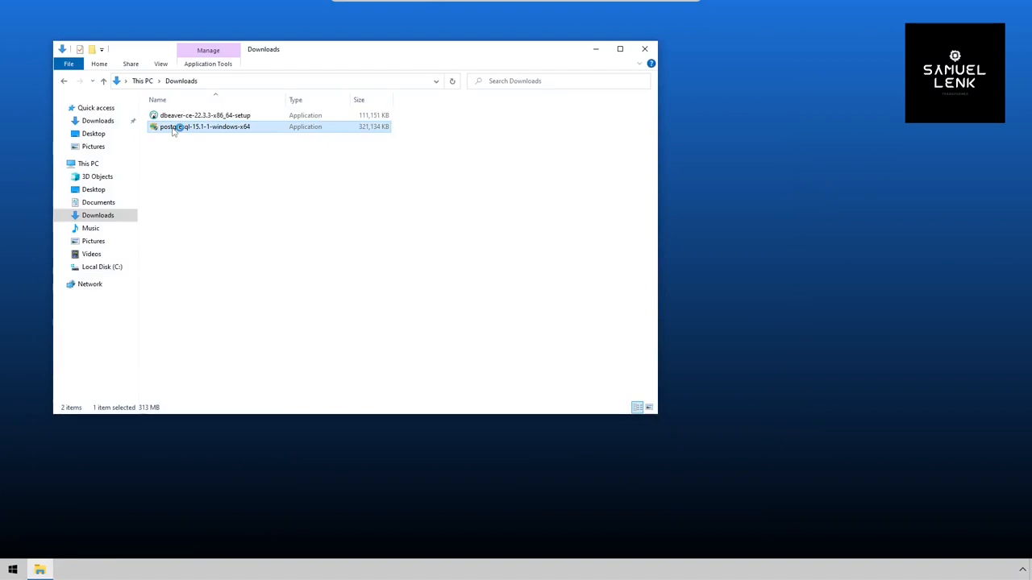
Step: Launch postgresql-15.1-1-windows-x64 from Downloads and allow it through User Account Control
{"action": "double_click", "coordinate": [204, 126]}
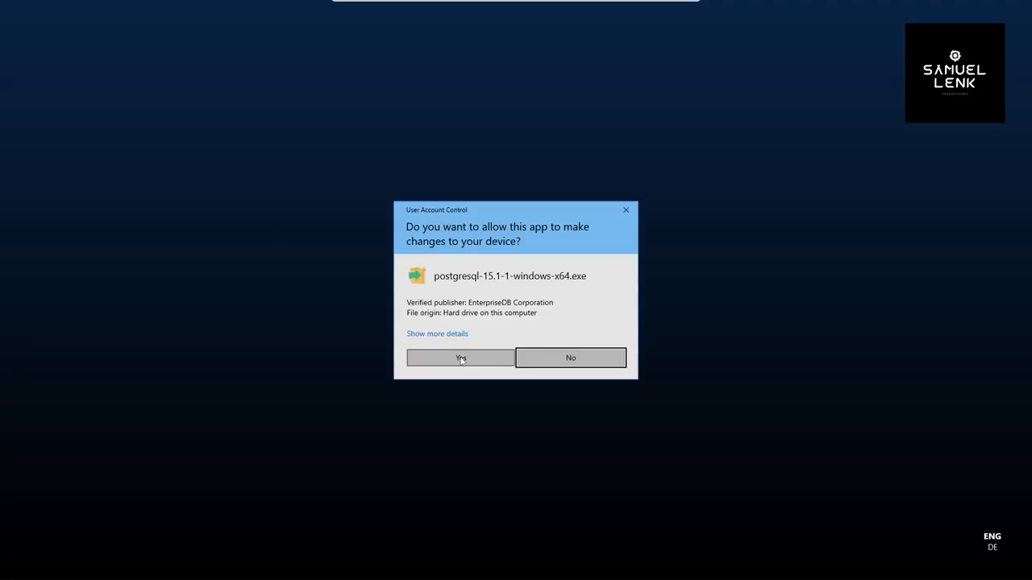
{"action": "left_click", "coordinate": [462, 358]}
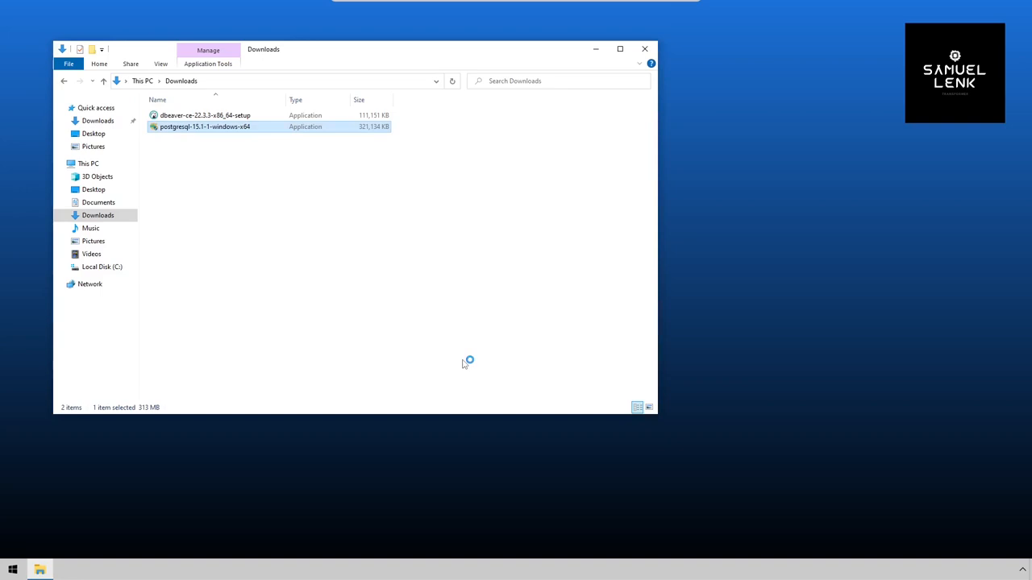
{"action": "double_click", "coordinate": [204, 125]}
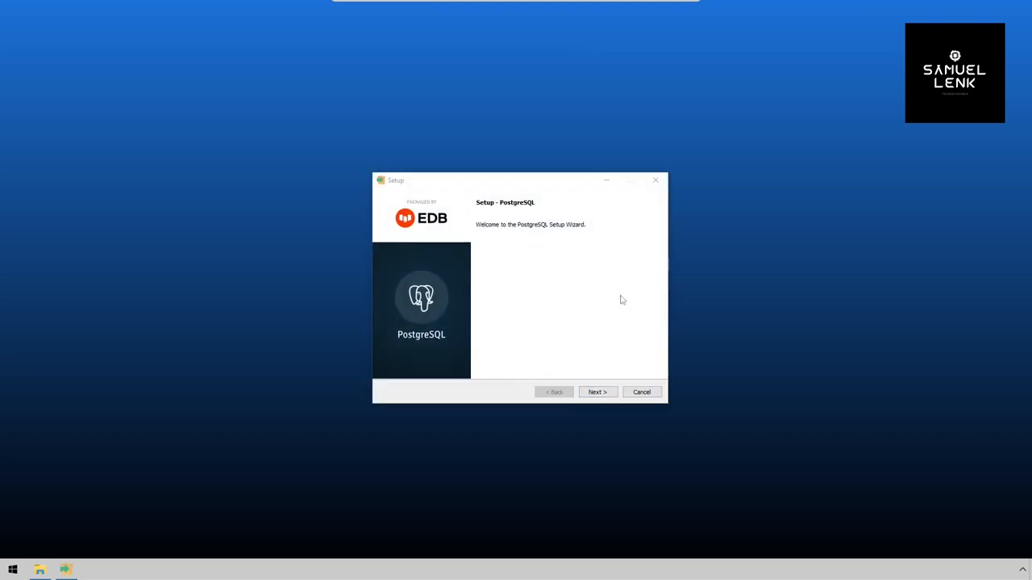
{"action": "mouse_move", "coordinate": [571, 313]}
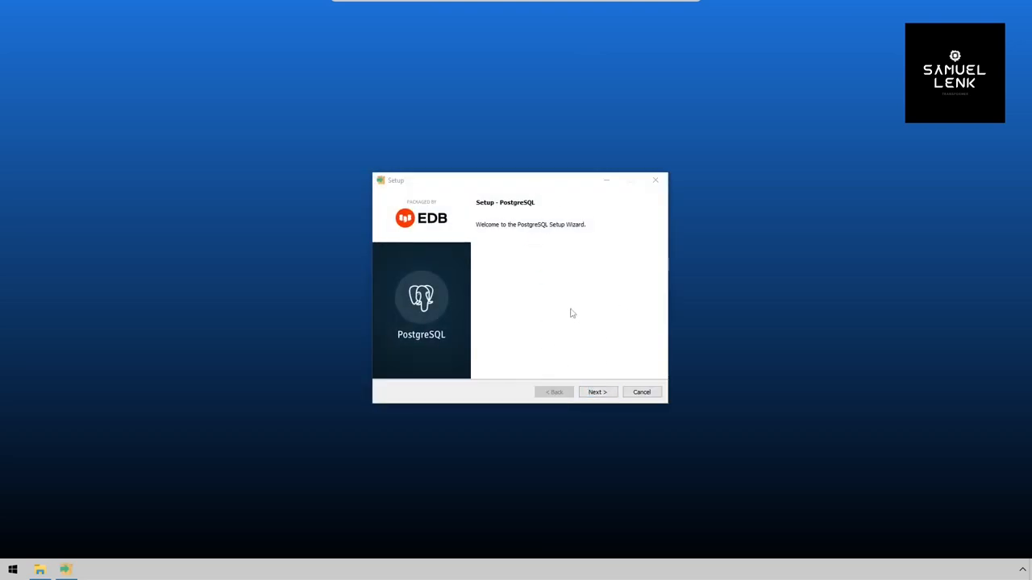
Step: Keep the default installation directory, components and data directory in PostgreSQL Setup
{"action": "left_click", "coordinate": [597, 392]}
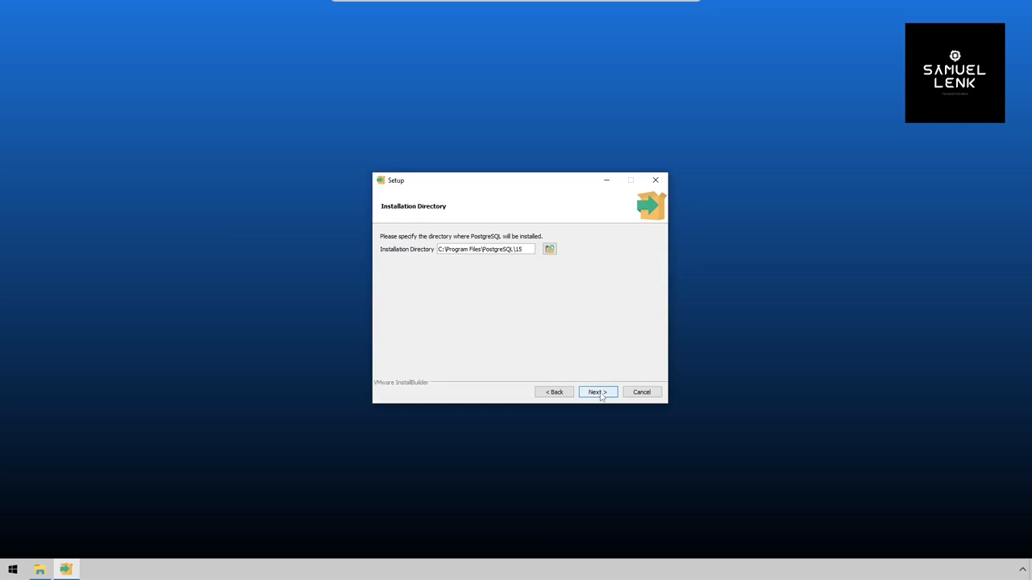
{"action": "left_click", "coordinate": [596, 391]}
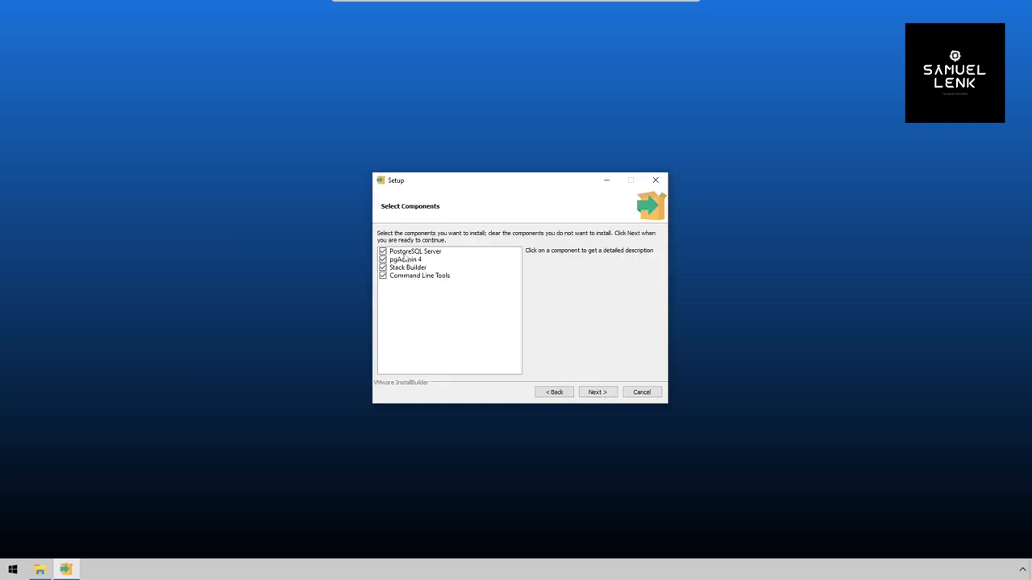
{"action": "left_click", "coordinate": [416, 252]}
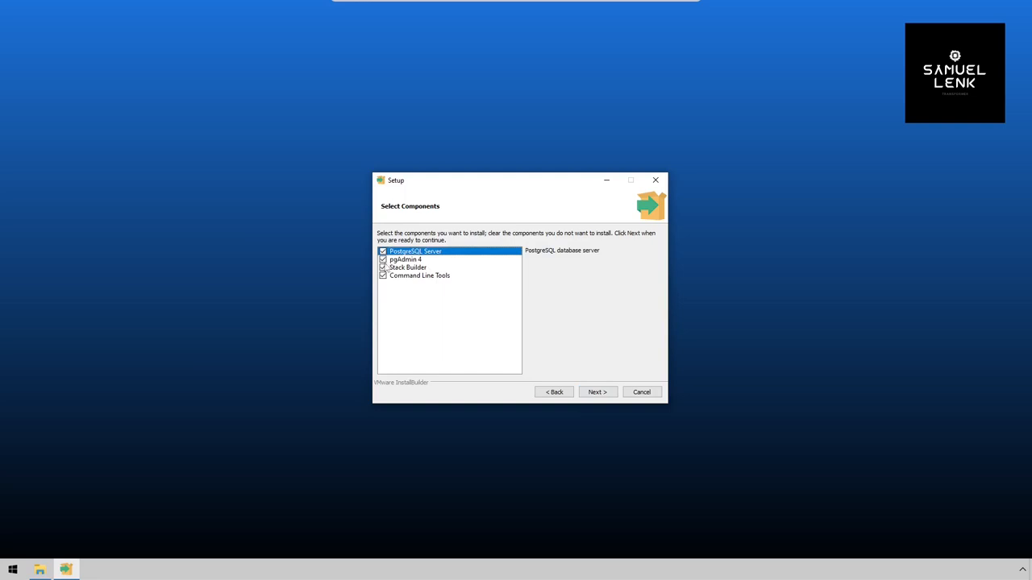
{"action": "left_click", "coordinate": [406, 268]}
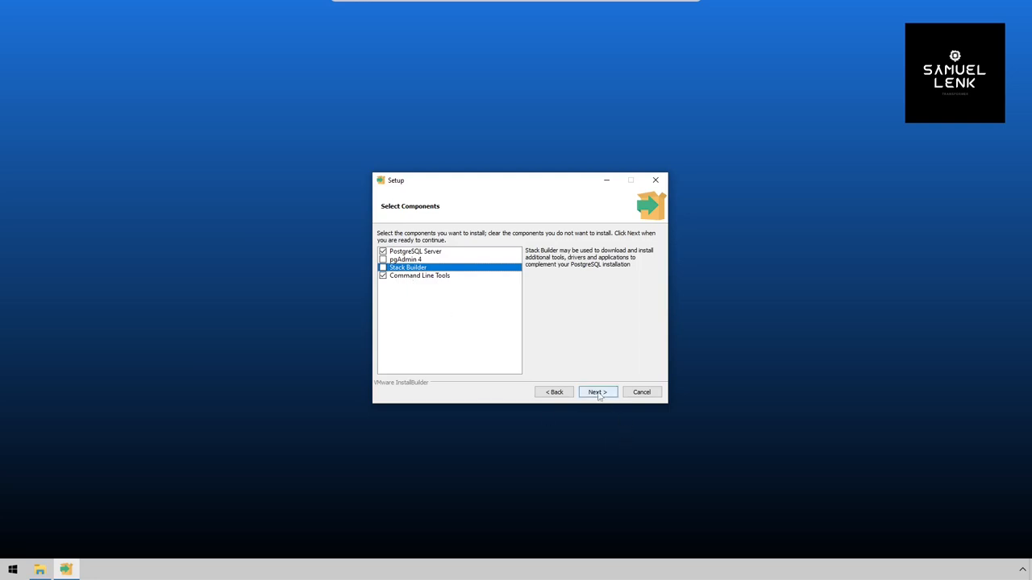
{"action": "left_click", "coordinate": [597, 392]}
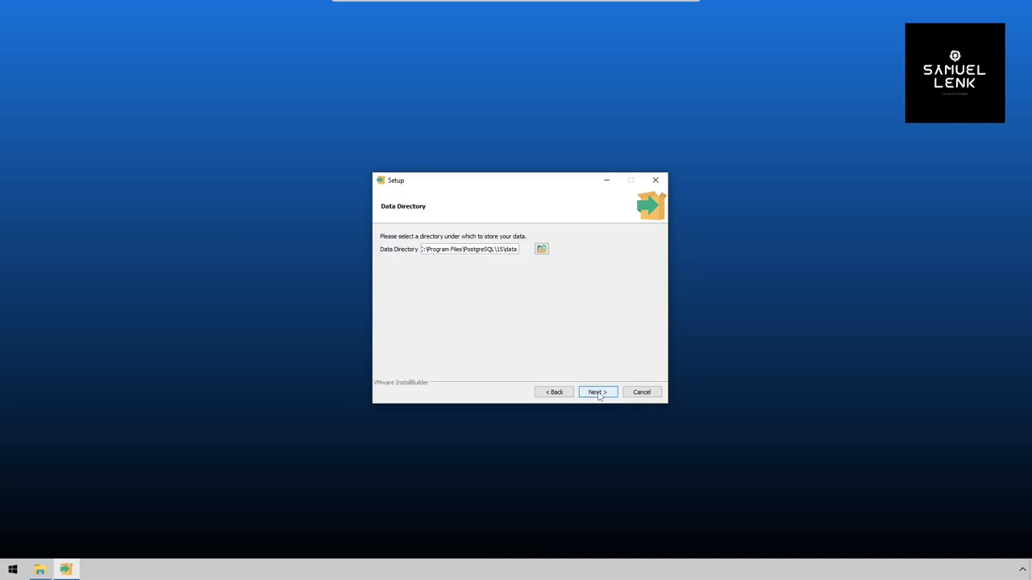
{"action": "left_click", "coordinate": [597, 392]}
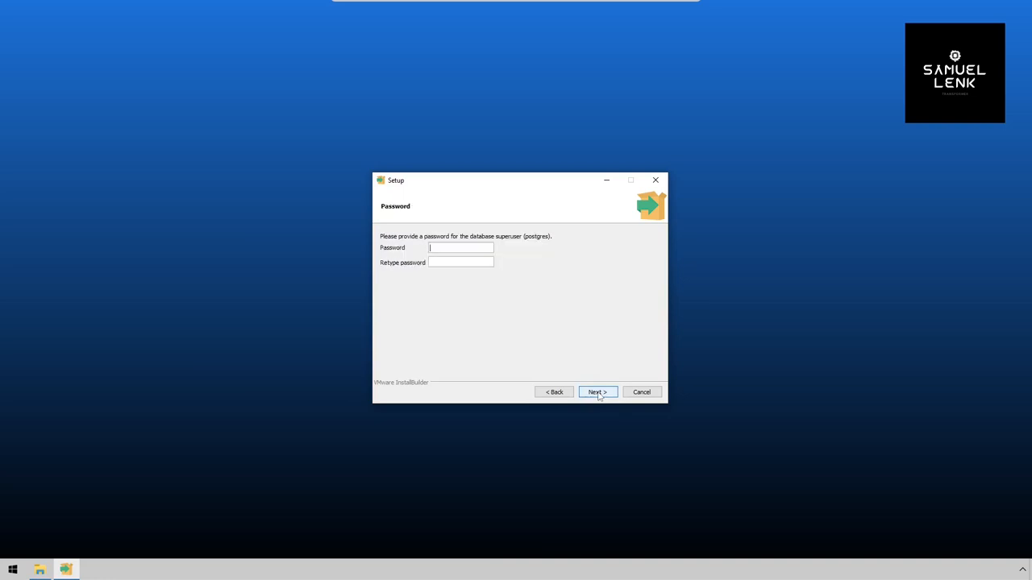
Step: Enter the postgres superuser password in both Password fields
{"action": "type", "text": "••"}
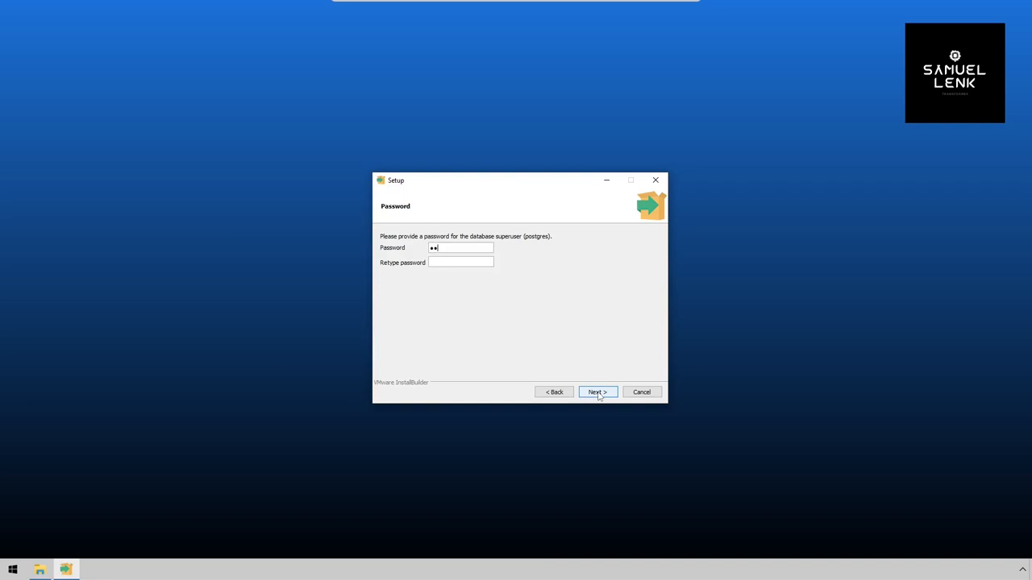
{"action": "type", "text": "••••"}
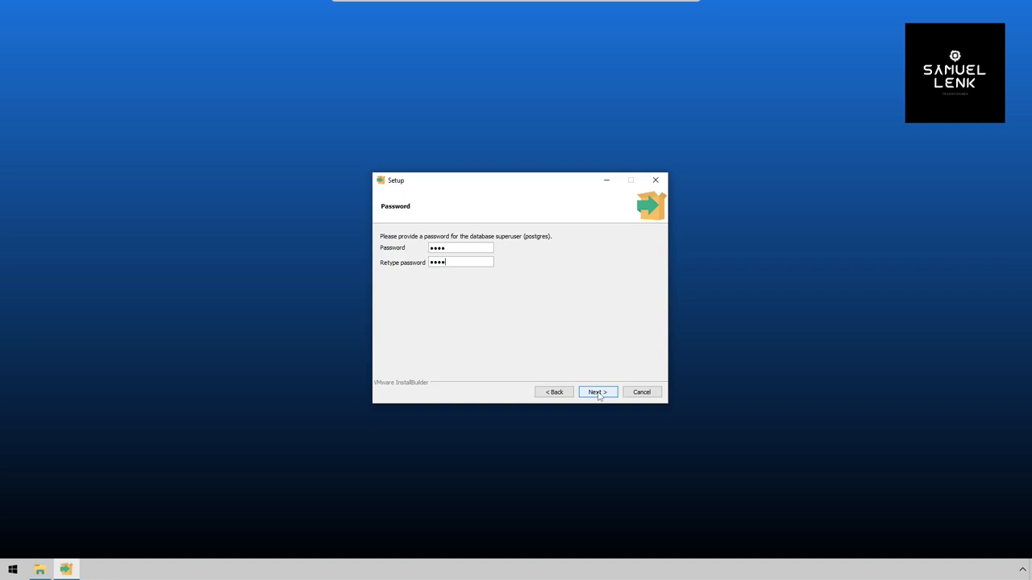
Step: Keep port 5432 and the default locale, accept the summary and install PostgreSQL
{"action": "left_click", "coordinate": [597, 392]}
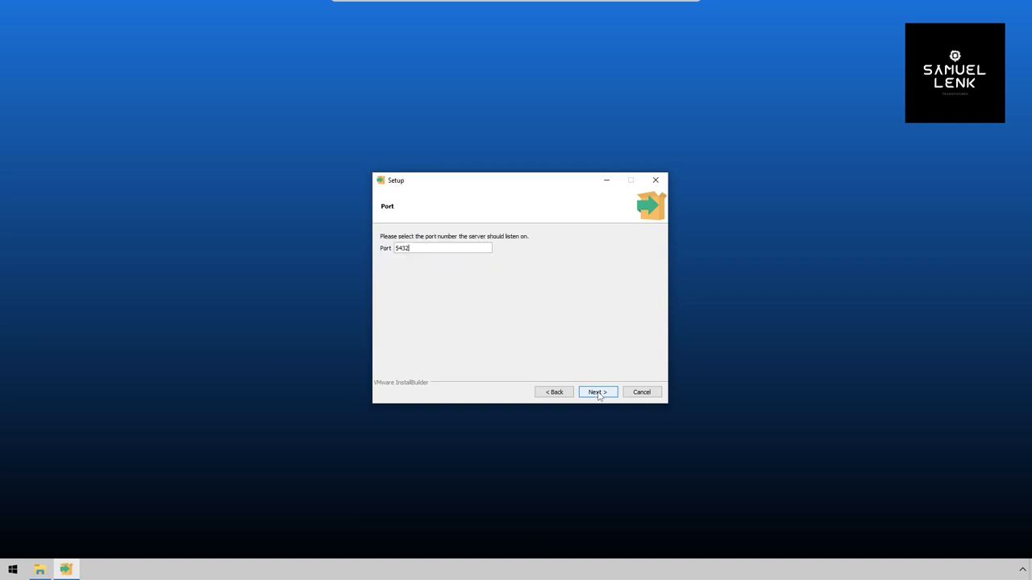
{"action": "left_click", "coordinate": [596, 392]}
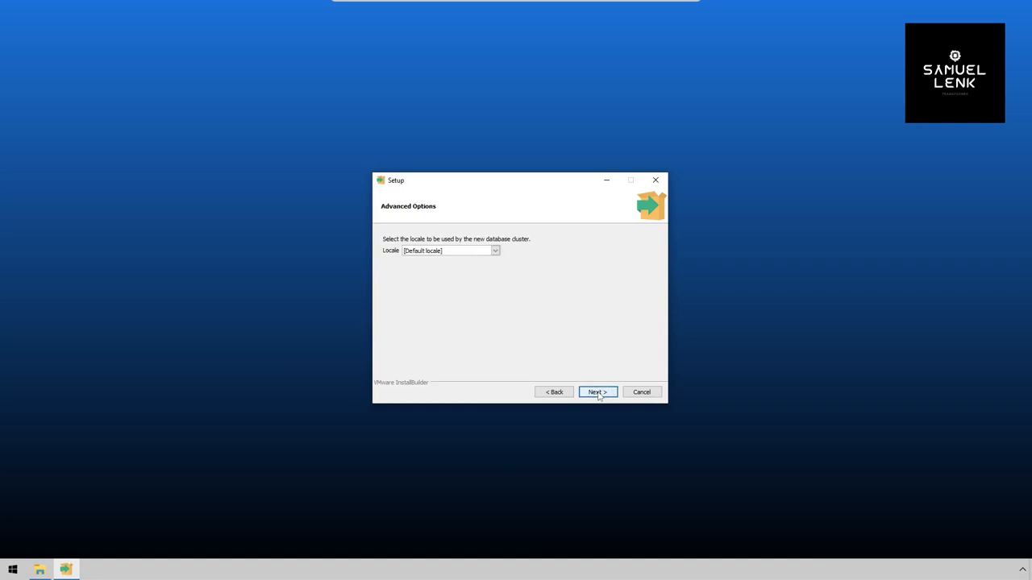
{"action": "left_click", "coordinate": [597, 392]}
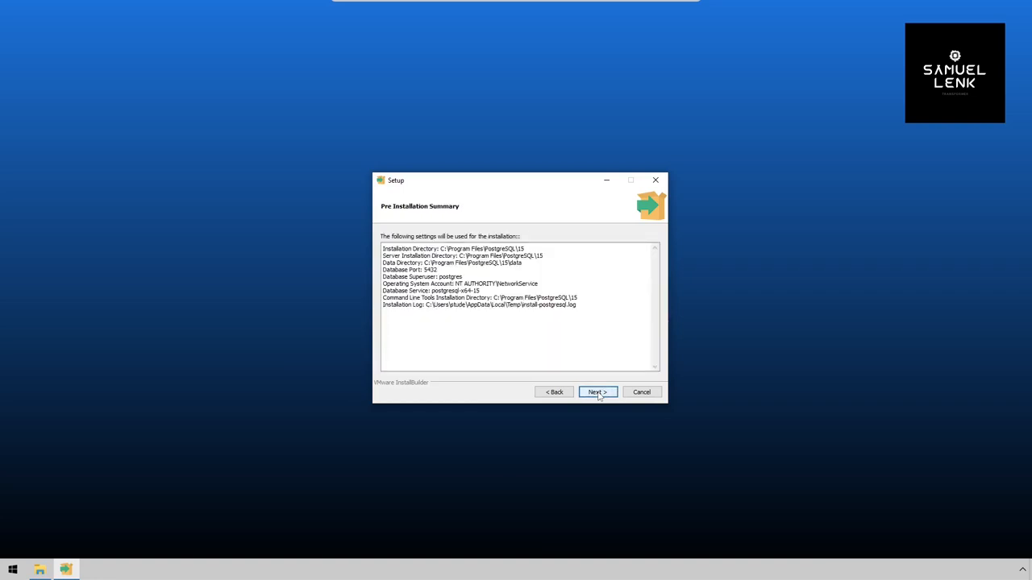
{"action": "mouse_move", "coordinate": [577, 287]}
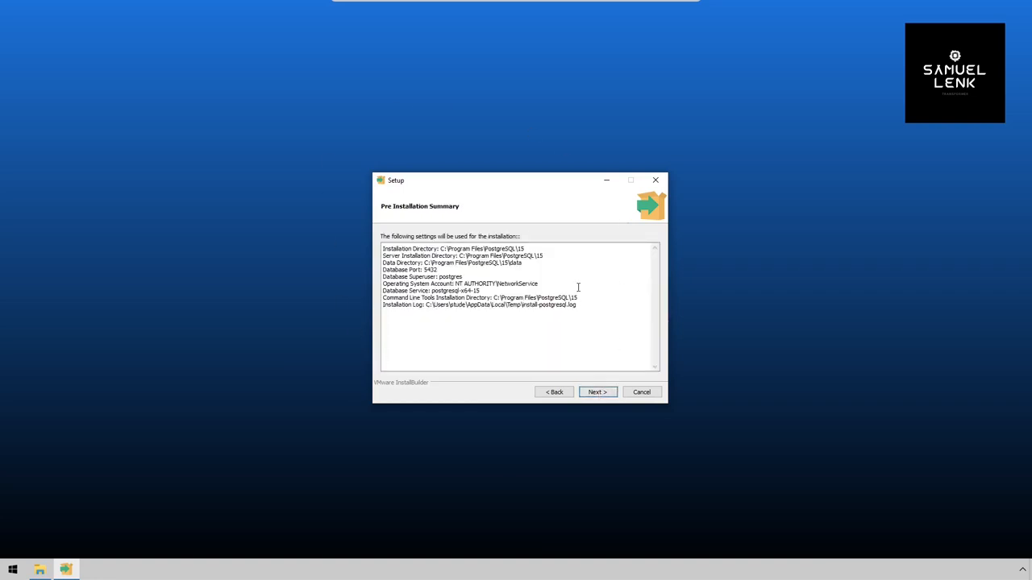
{"action": "left_click", "coordinate": [596, 392]}
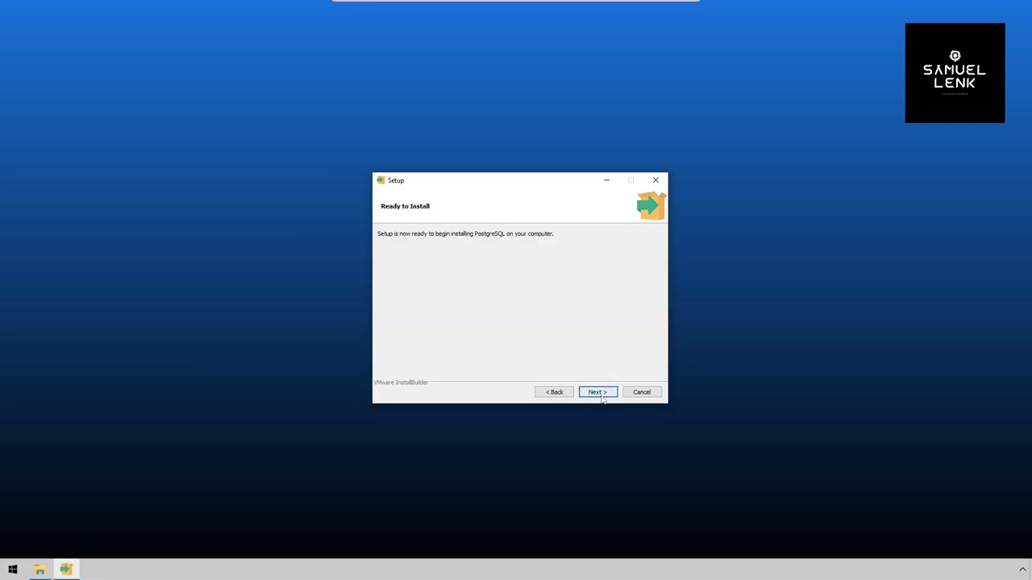
{"action": "mouse_move", "coordinate": [535, 264]}
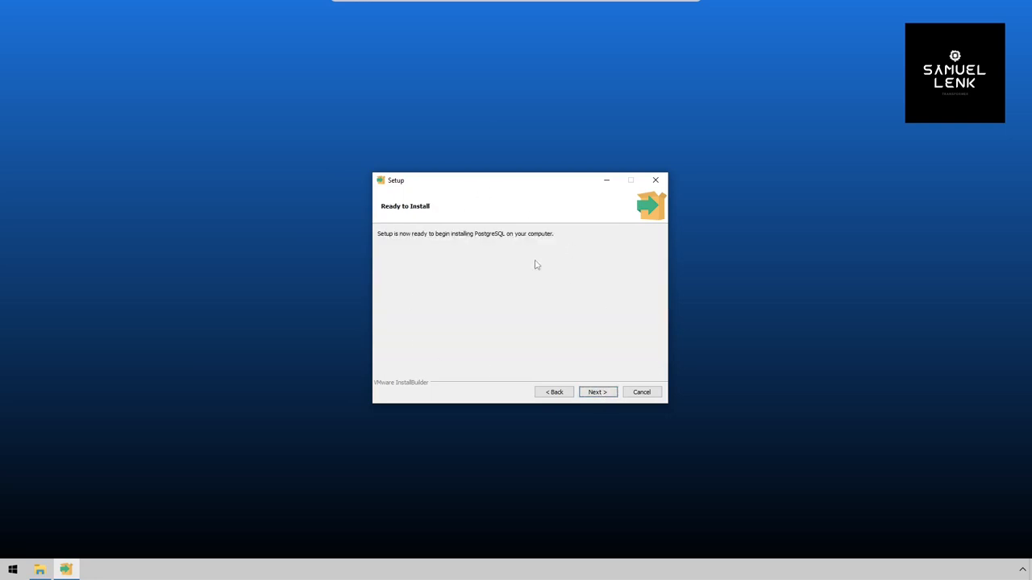
{"action": "left_click", "coordinate": [596, 392]}
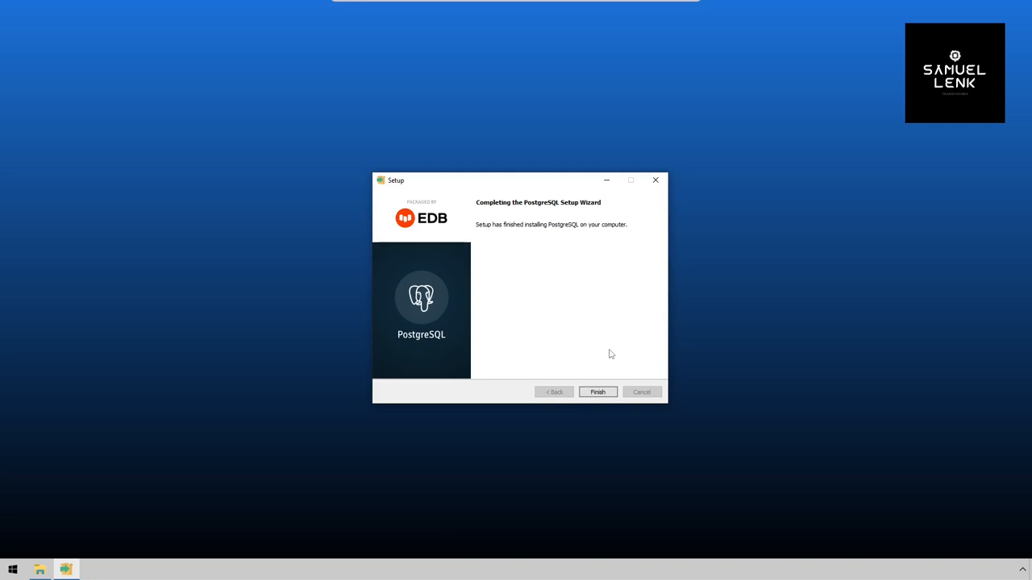
{"action": "mouse_move", "coordinate": [555, 206]}
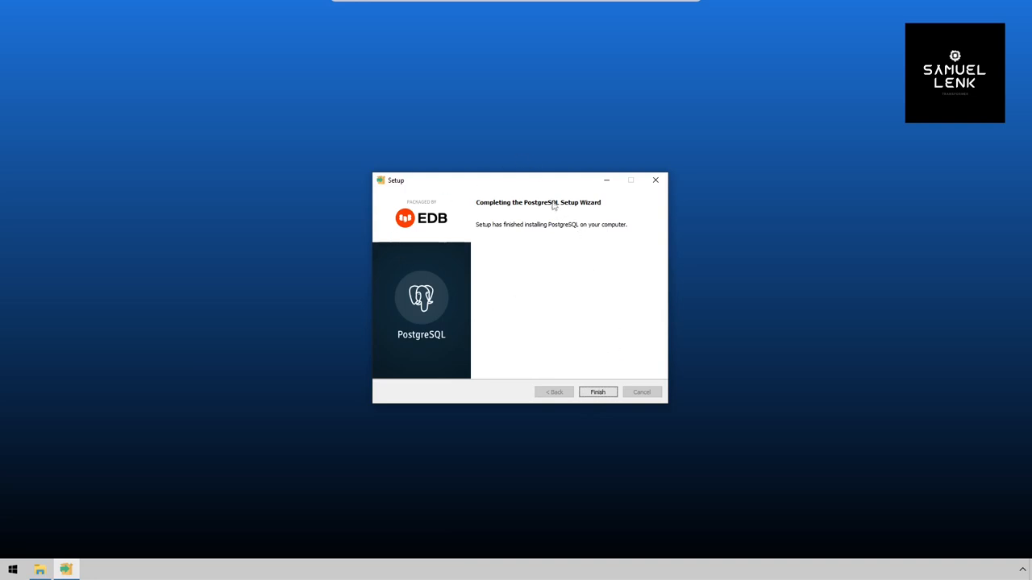
{"action": "mouse_move", "coordinate": [548, 216]}
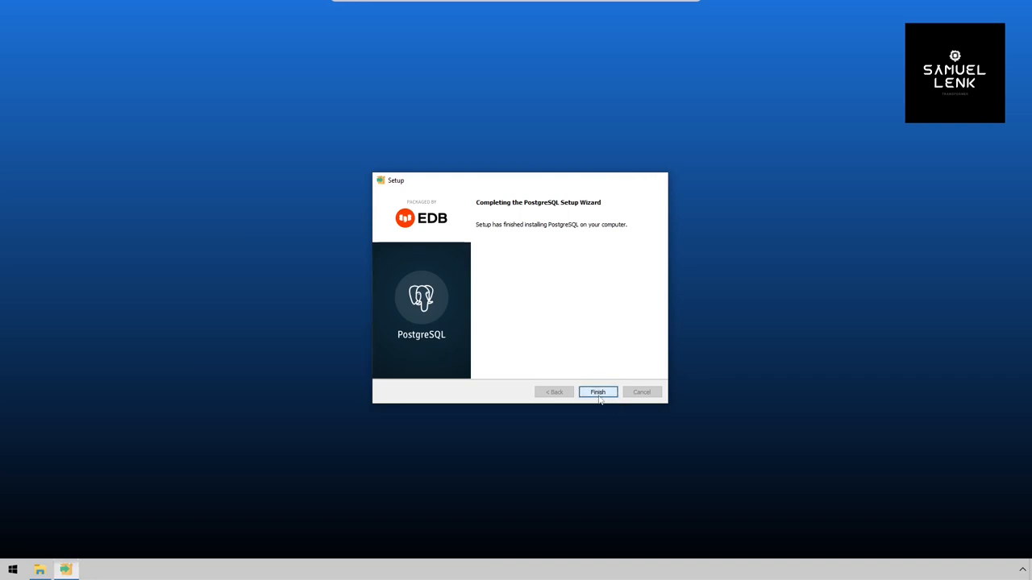
Step: Finish the PostgreSQL wizard, launch the dbeaver-ce installer in English and accept its license
{"action": "left_click", "coordinate": [597, 392]}
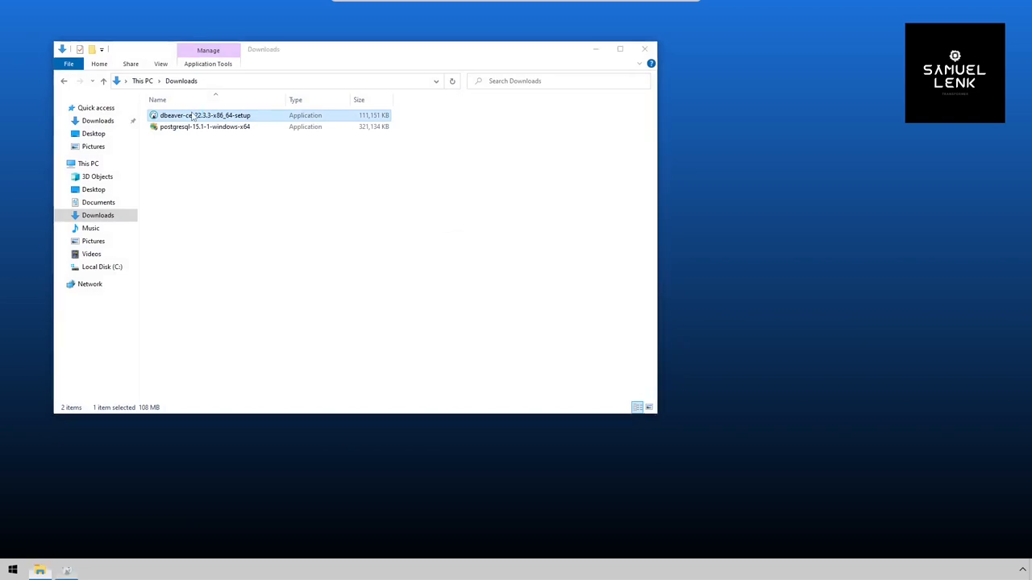
{"action": "double_click", "coordinate": [205, 116]}
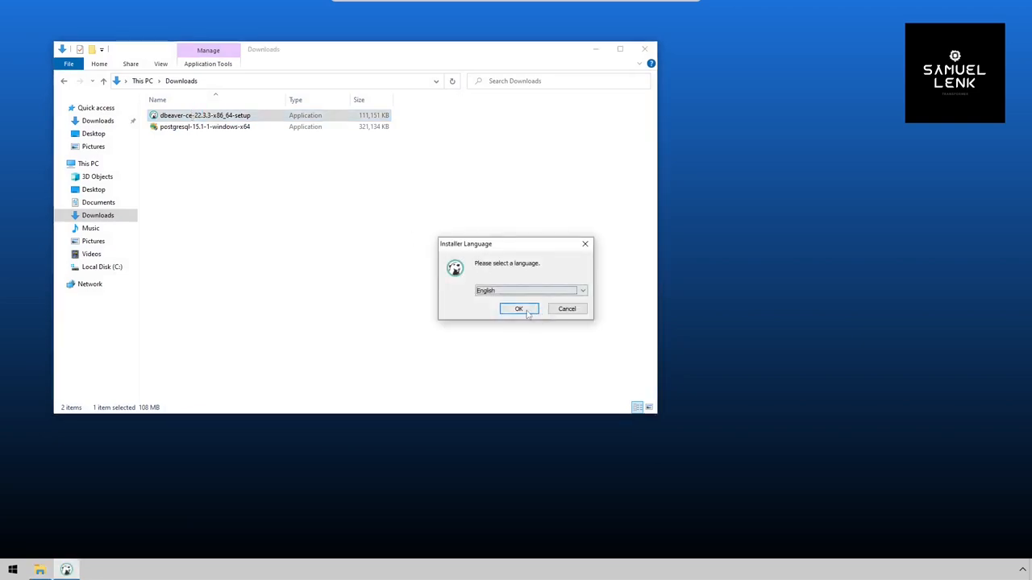
{"action": "left_click", "coordinate": [519, 310]}
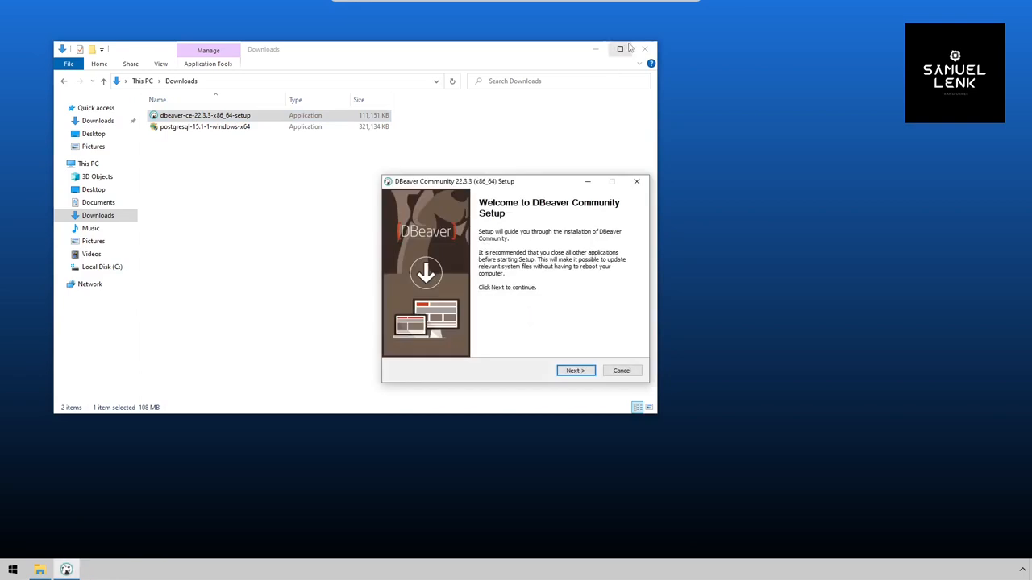
{"action": "left_click", "coordinate": [574, 370]}
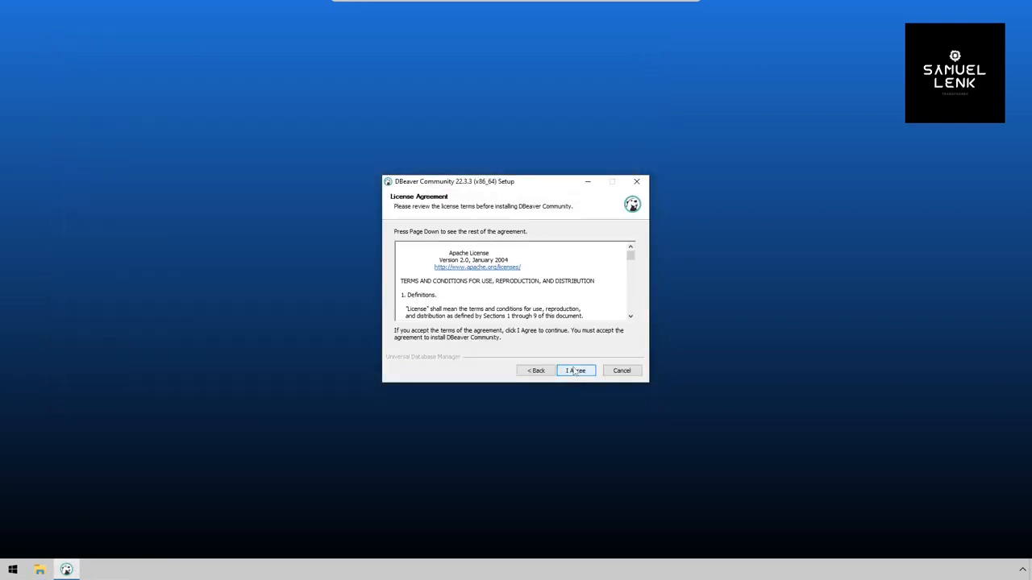
{"action": "left_click", "coordinate": [576, 369]}
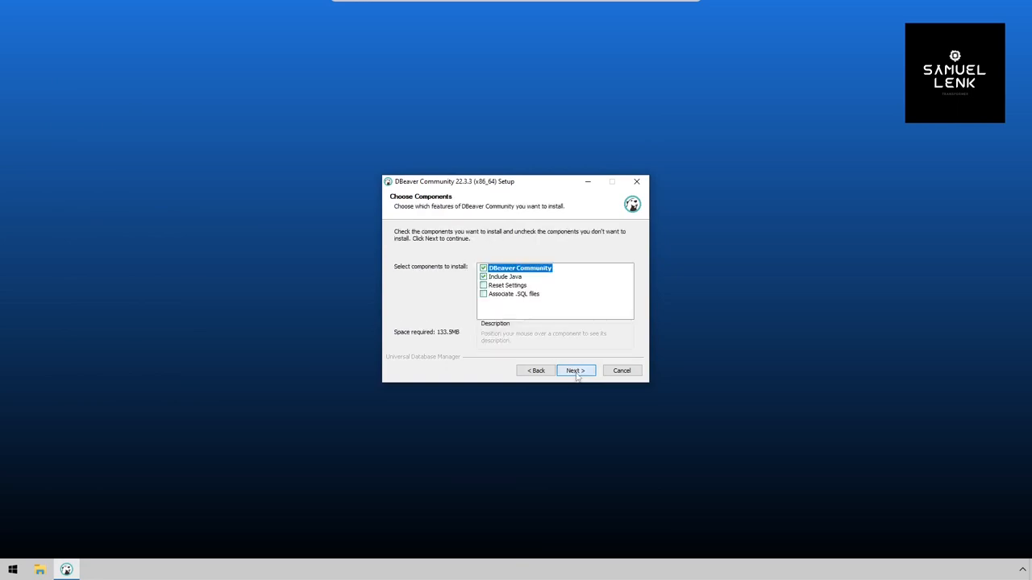
Step: Install DBeaver with all components, including .SQL association and settings reset, plus a desktop shortcut
{"action": "left_click", "coordinate": [513, 294]}
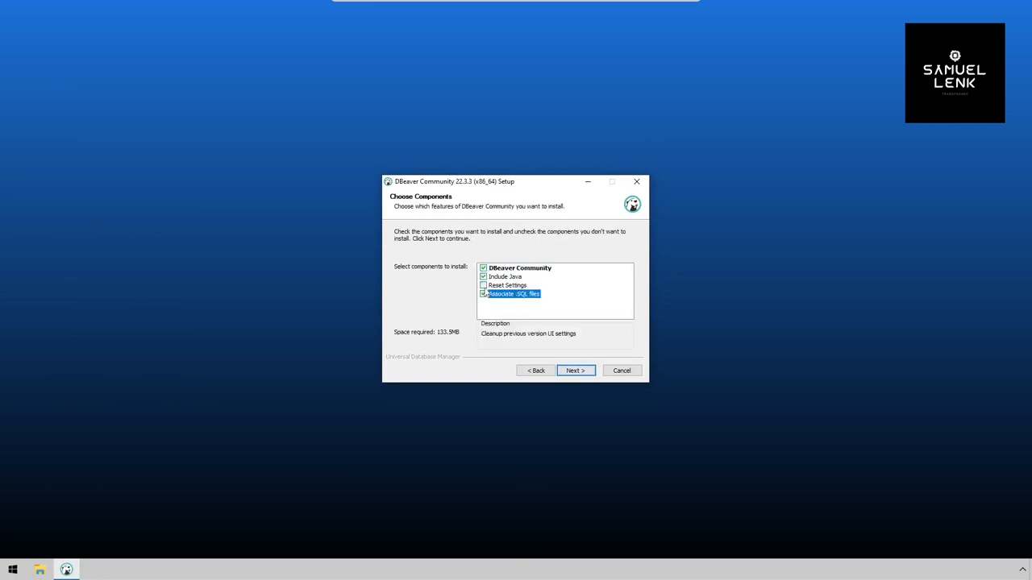
{"action": "left_click", "coordinate": [506, 285]}
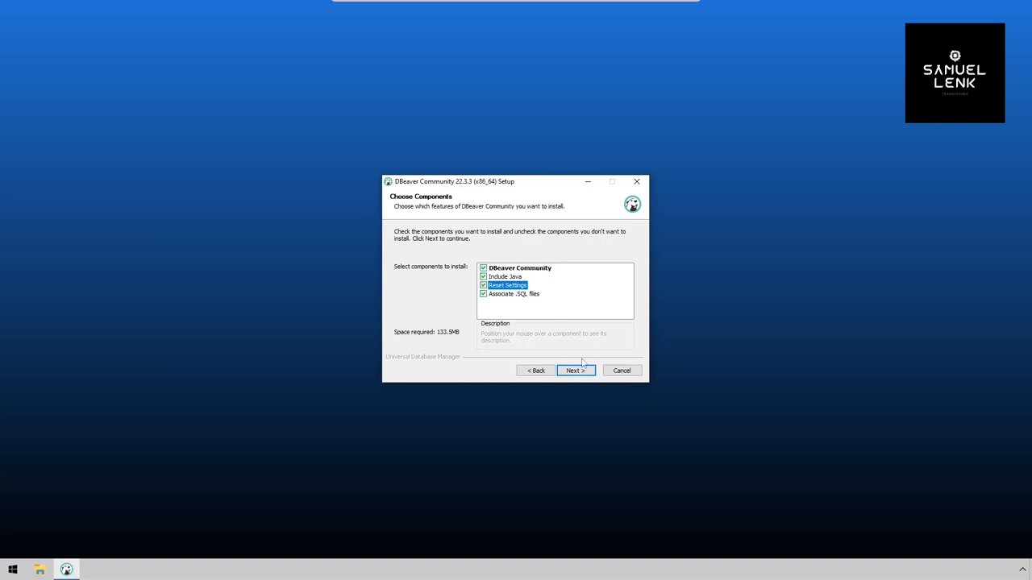
{"action": "left_click", "coordinate": [574, 369]}
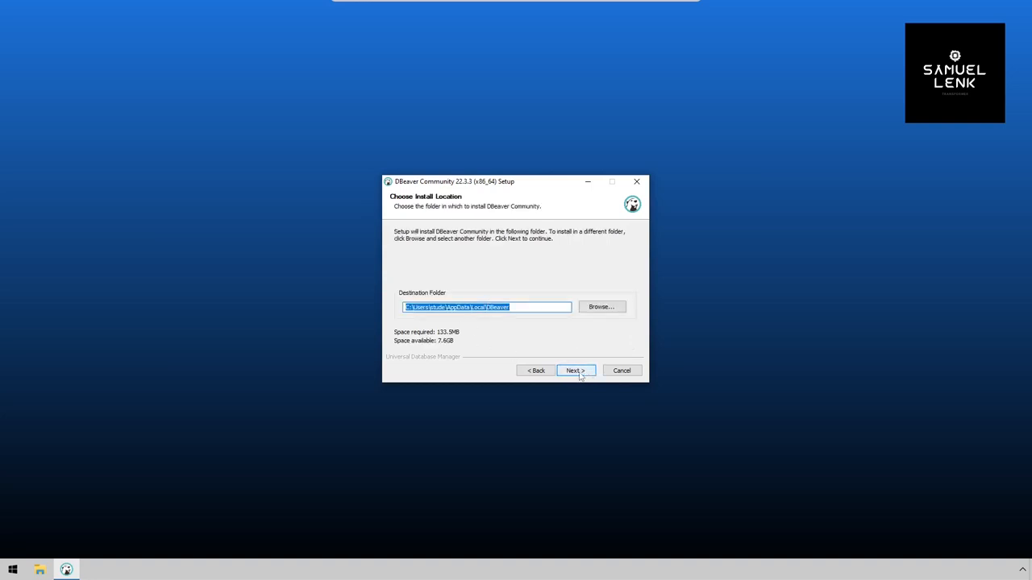
{"action": "left_click", "coordinate": [574, 369]}
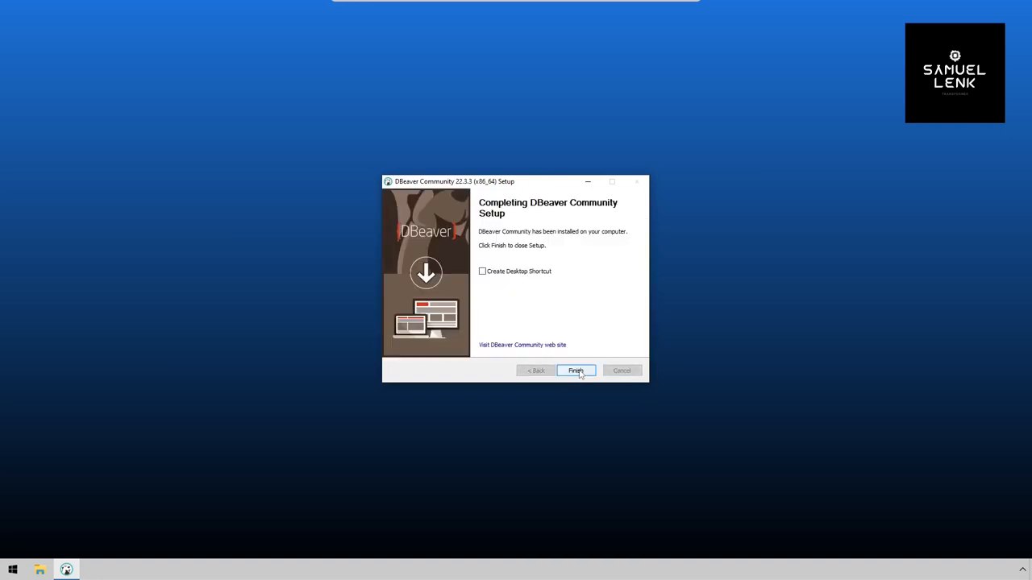
{"action": "left_click", "coordinate": [482, 271]}
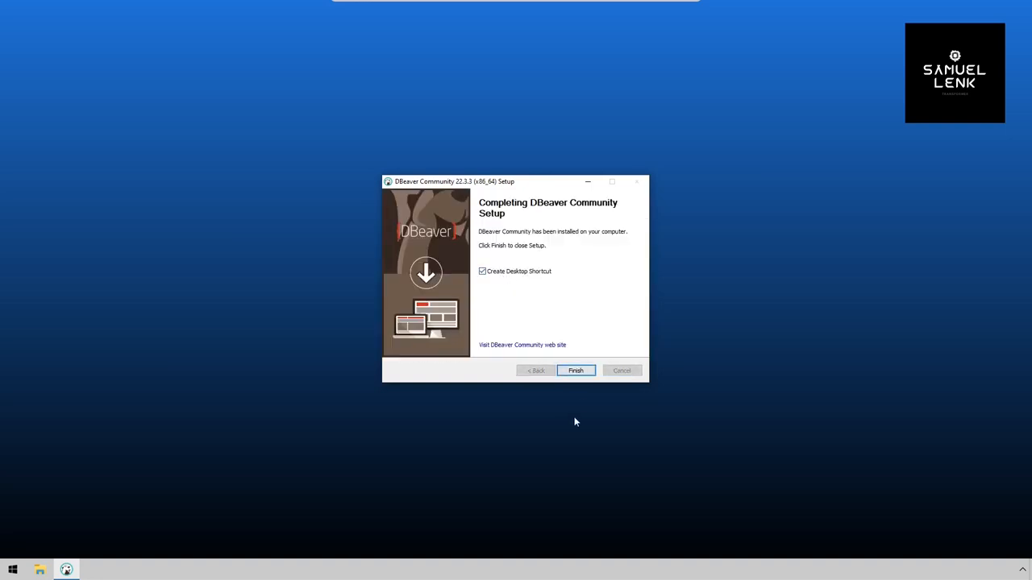
{"action": "left_click", "coordinate": [575, 369]}
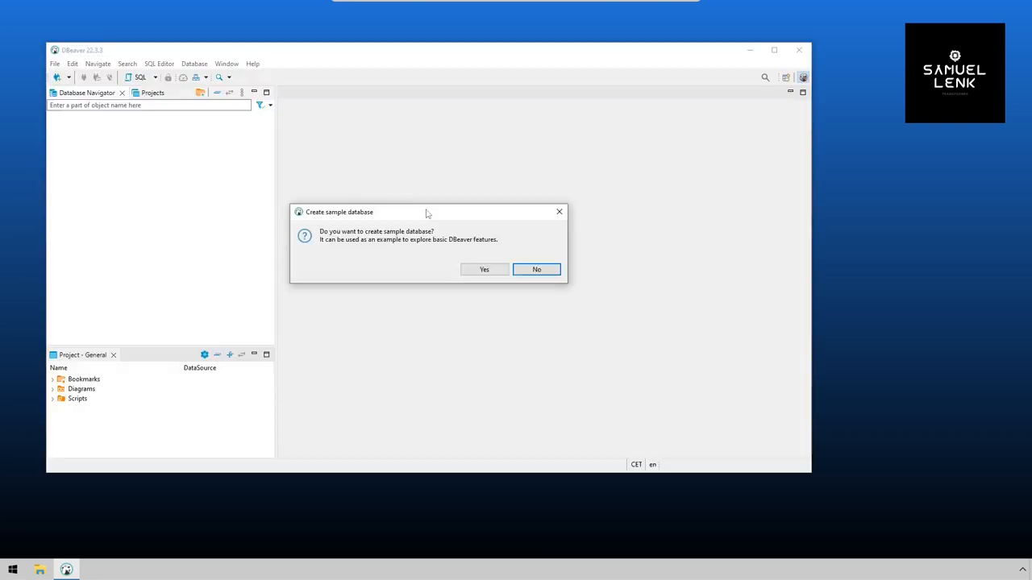
{"action": "mouse_move", "coordinate": [413, 242]}
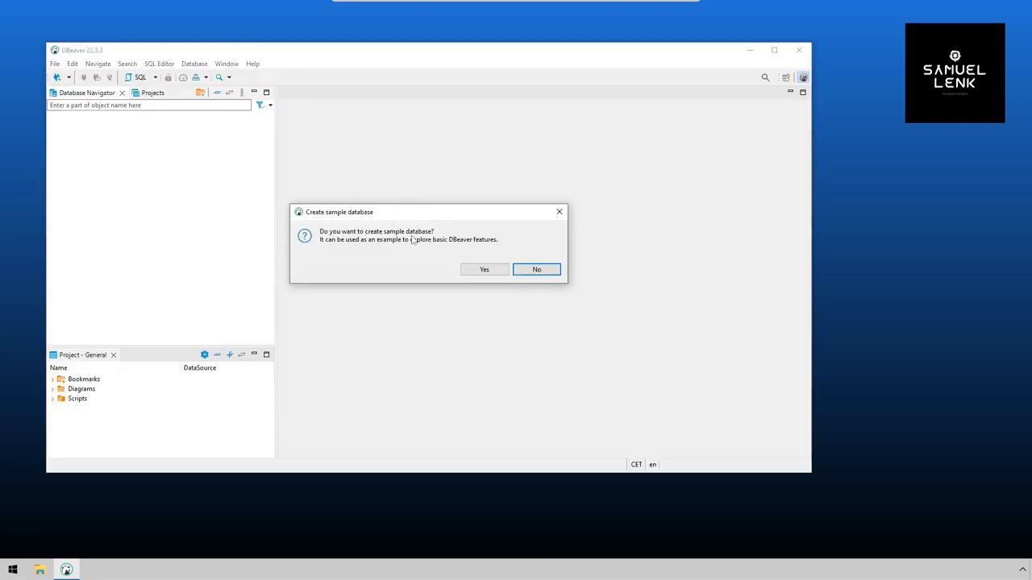
Step: Decline the sample database and choose PostgreSQL for a new connection
{"action": "left_click", "coordinate": [536, 270]}
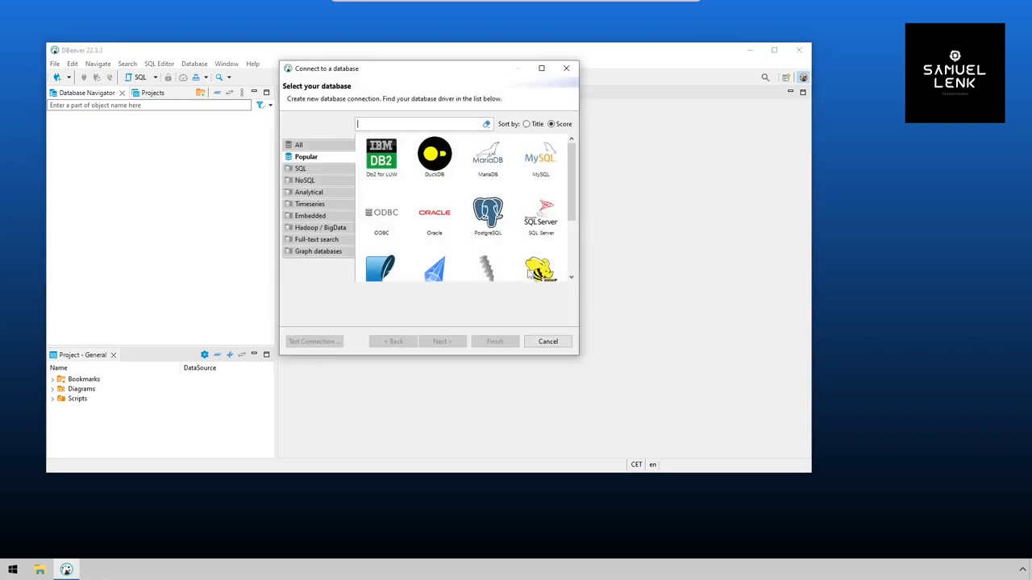
{"action": "left_click", "coordinate": [487, 217]}
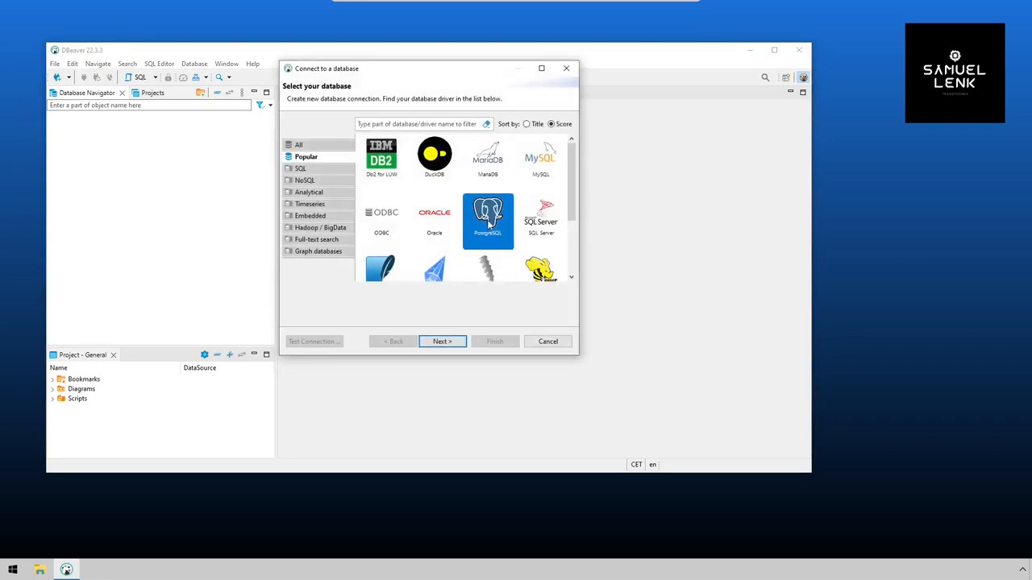
{"action": "left_click", "coordinate": [442, 342]}
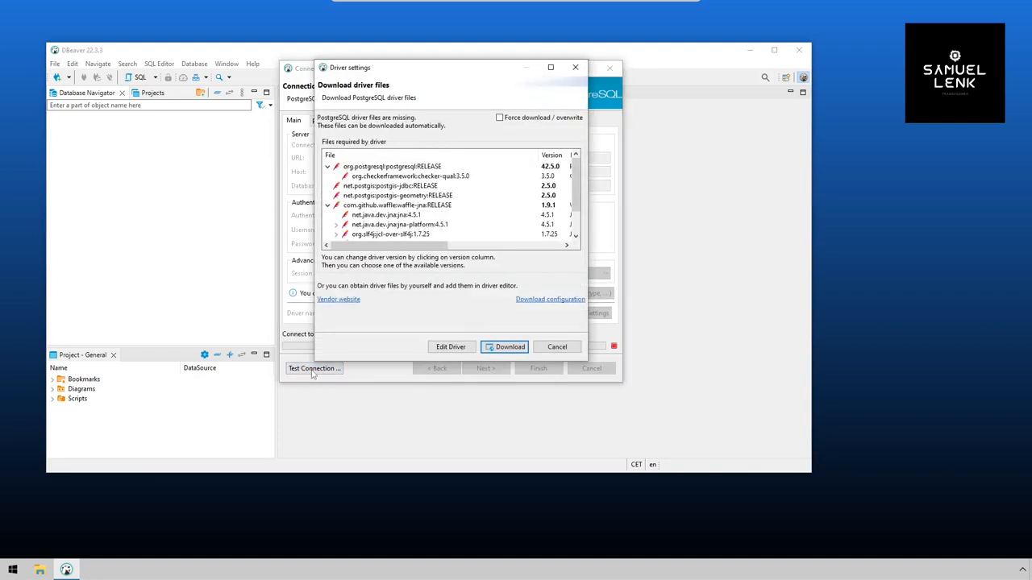
Step: Download the PostgreSQL driver files and finish the postgres connection to localhost:5432
{"action": "left_click", "coordinate": [509, 347]}
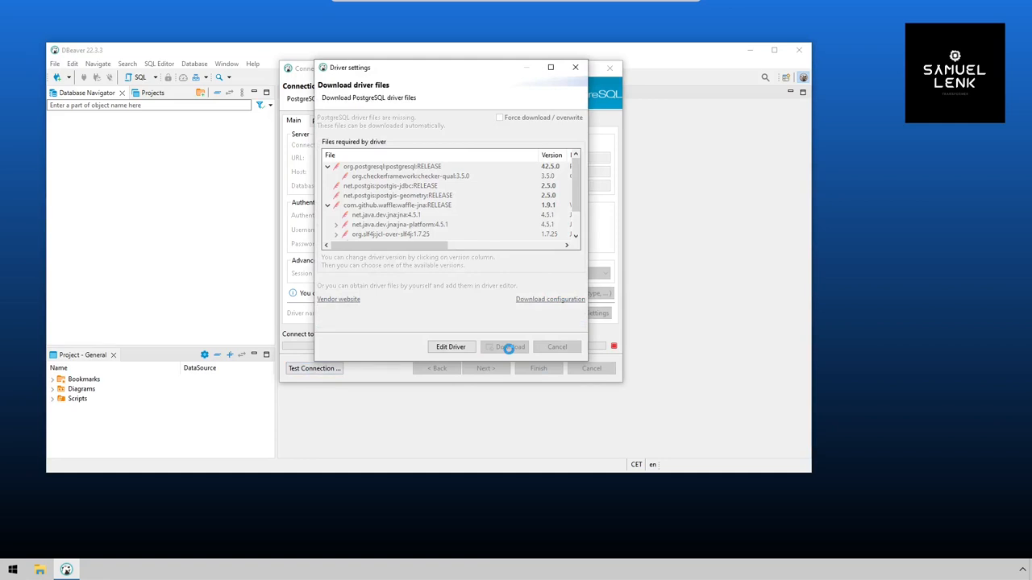
{"action": "left_click", "coordinate": [506, 347]}
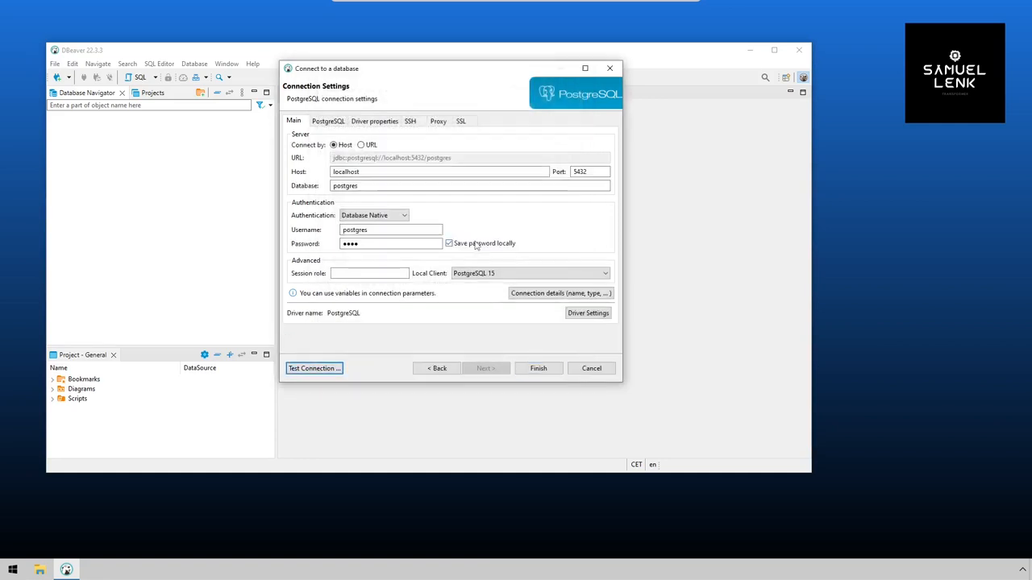
{"action": "left_click", "coordinate": [538, 368]}
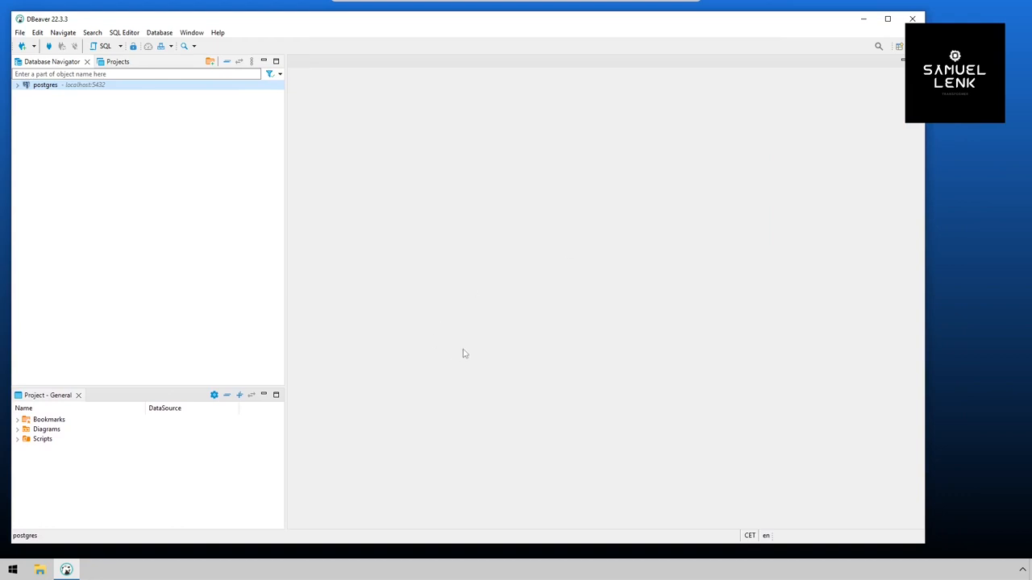
{"action": "mouse_move", "coordinate": [643, 10]}
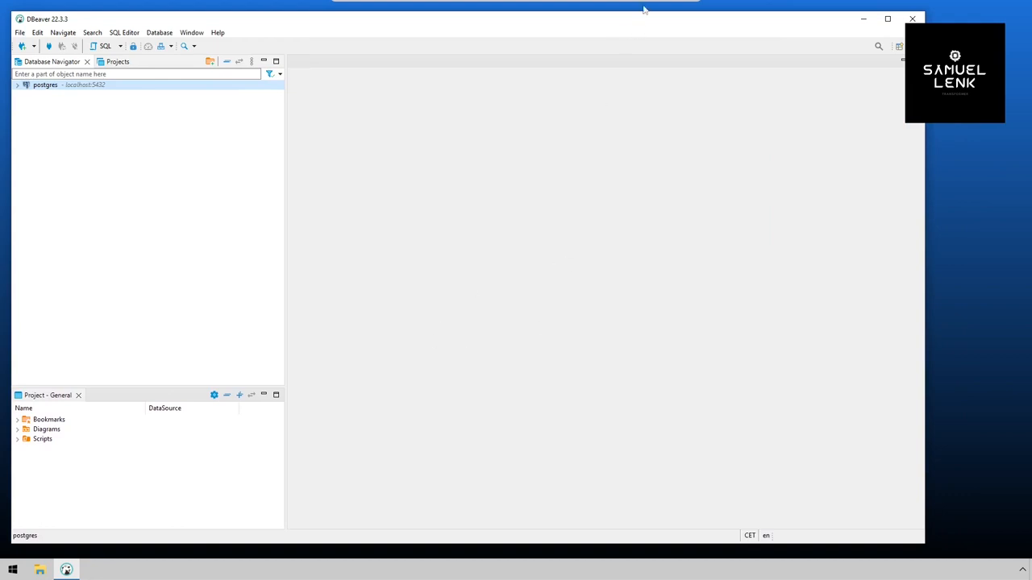